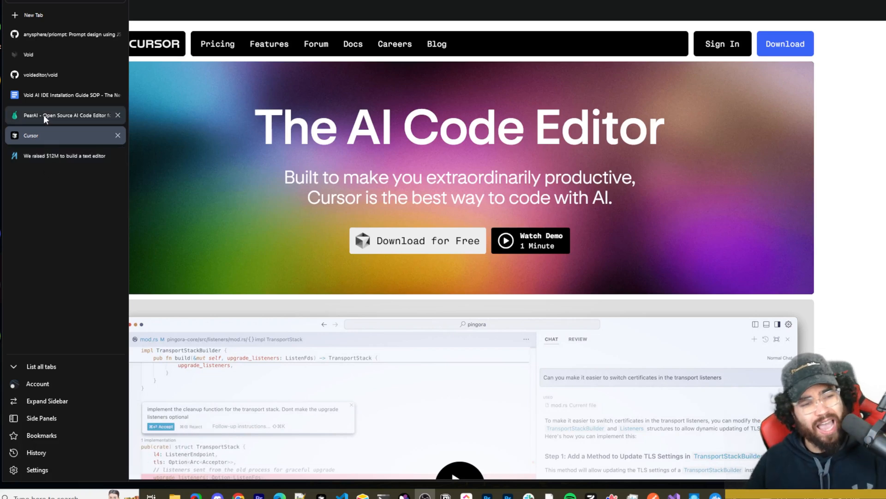
- Look over the PearAI page, then return to the Cursor AI code editor page
left_click(62, 115)
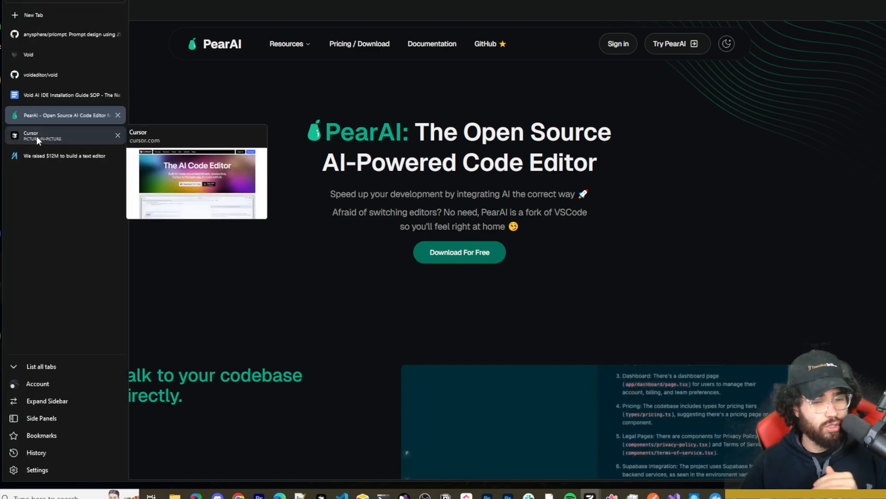
left_click(56, 136)
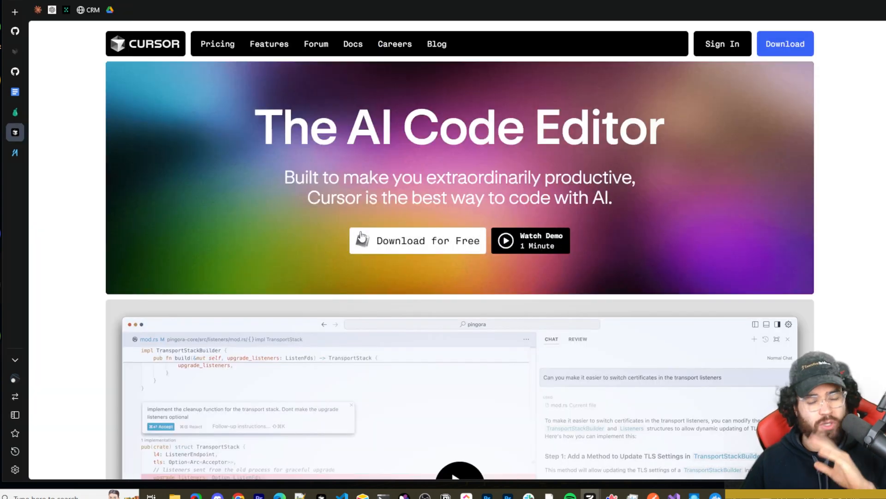
mouse_move(380, 243)
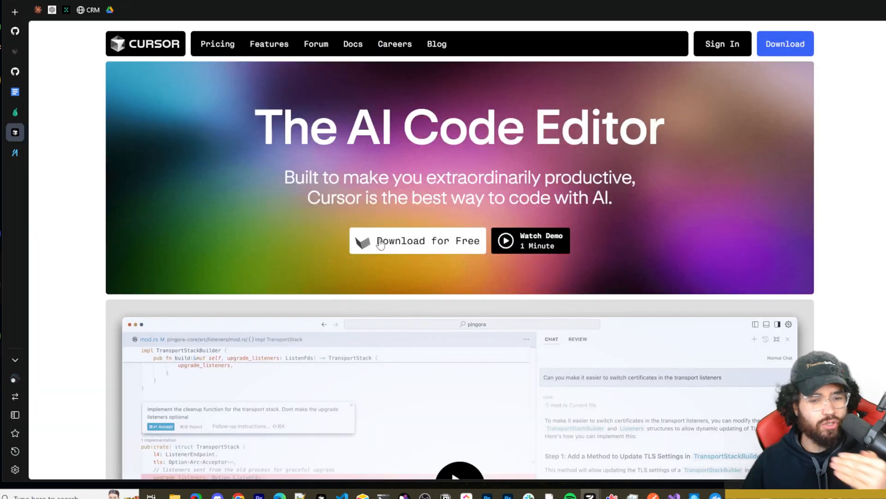
mouse_move(149, 197)
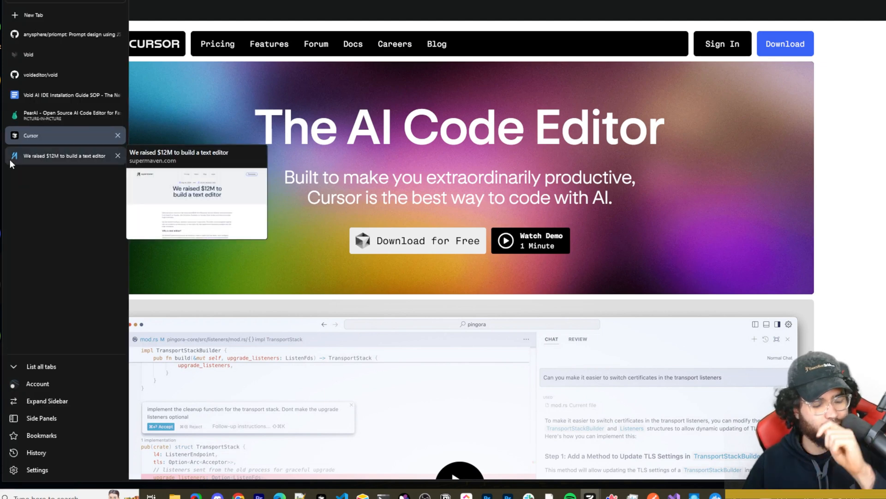
mouse_move(24, 171)
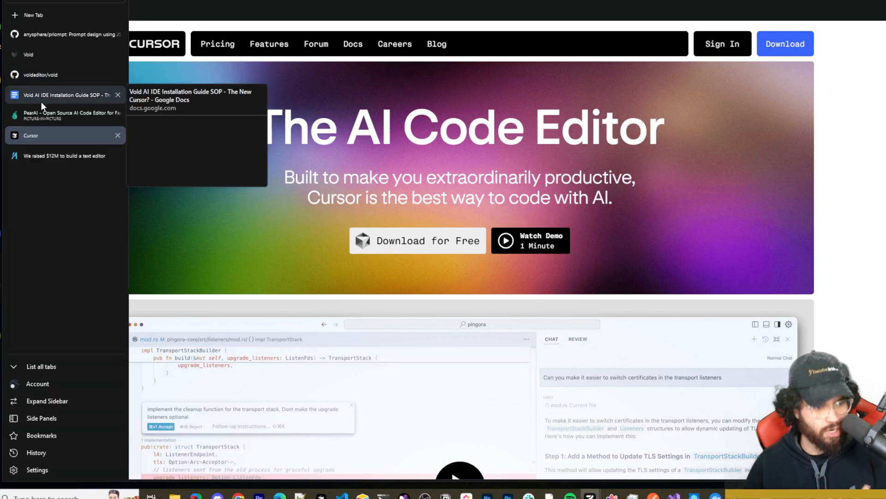
mouse_move(43, 106)
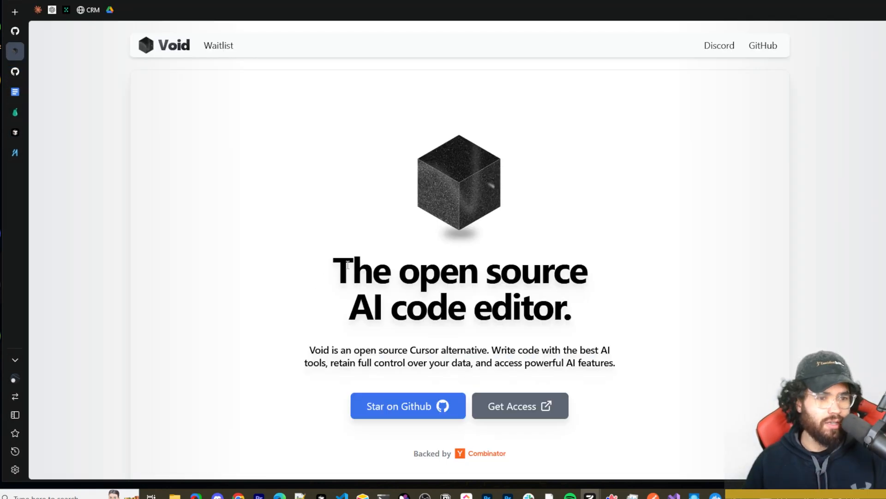
scroll("down", 3)
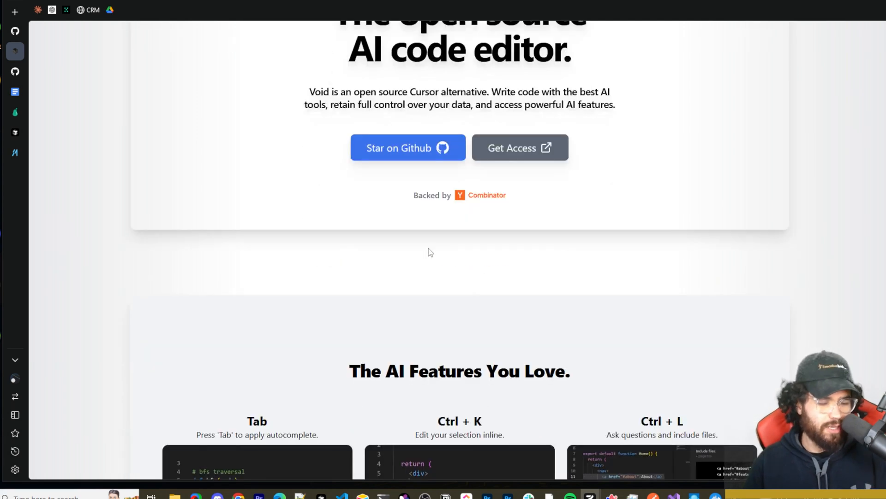
scroll("down", 3)
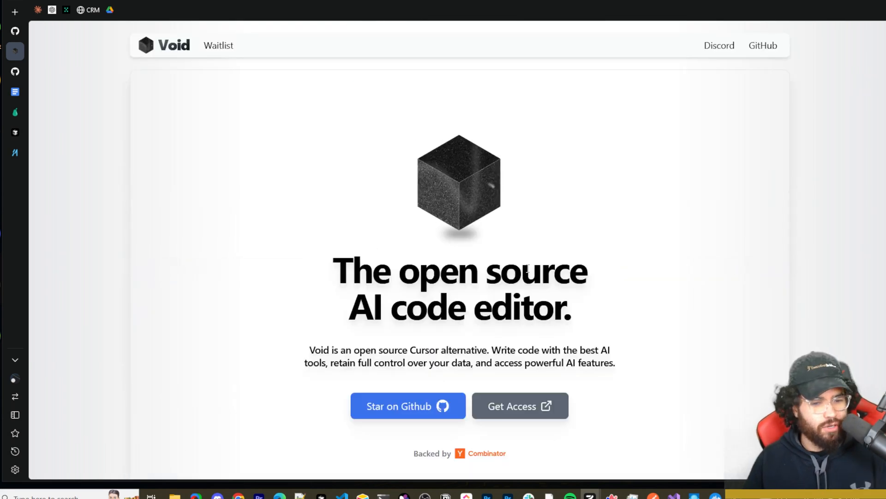
scroll("down", 3)
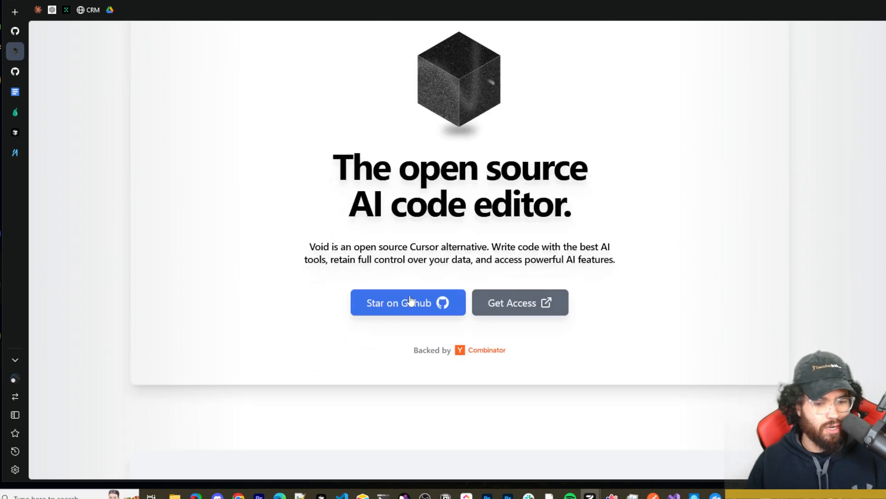
scroll("down", 3)
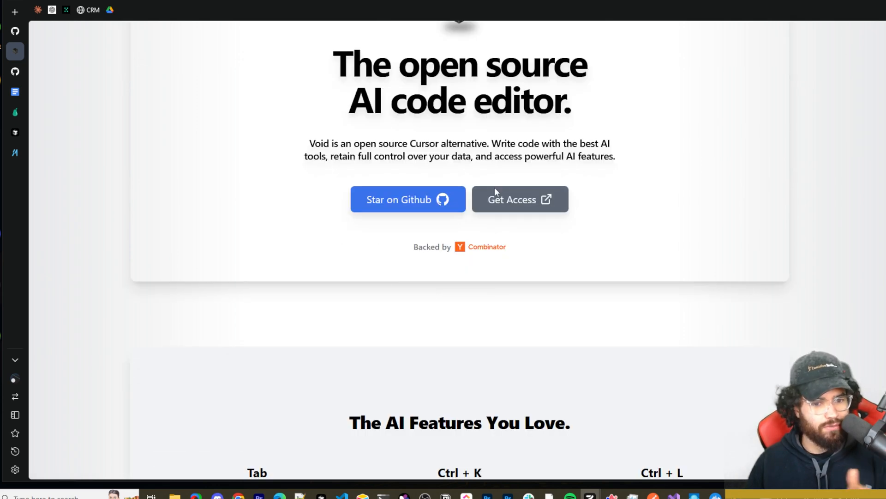
mouse_move(396, 256)
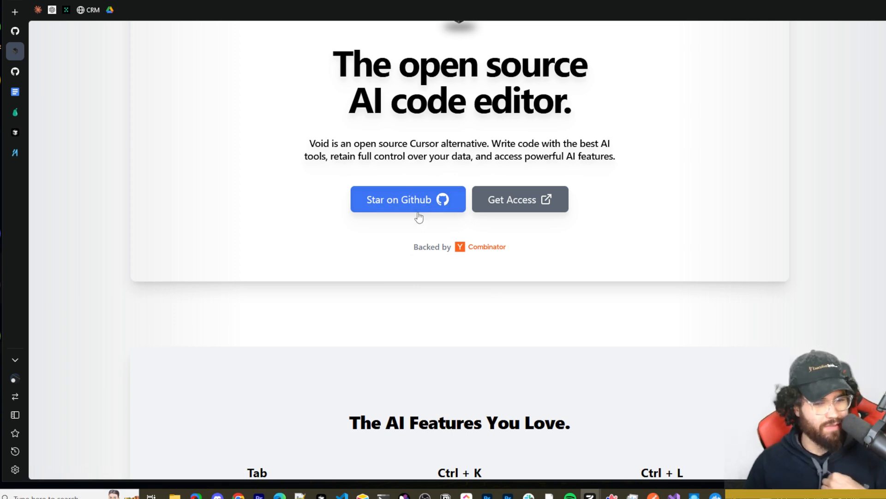
mouse_move(480, 218)
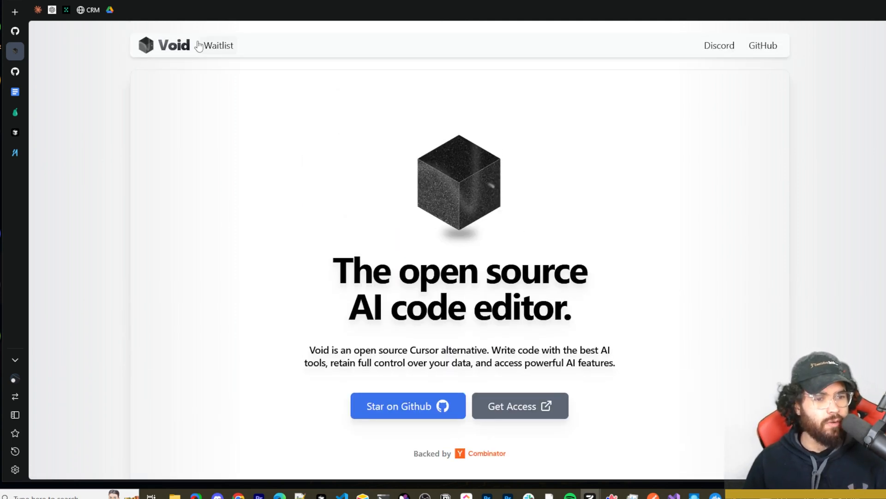
mouse_move(301, 131)
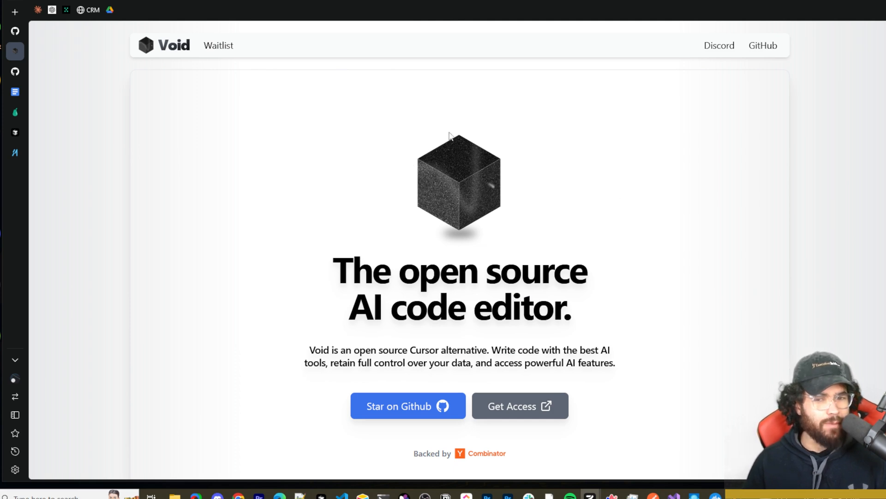
scroll("down", 3)
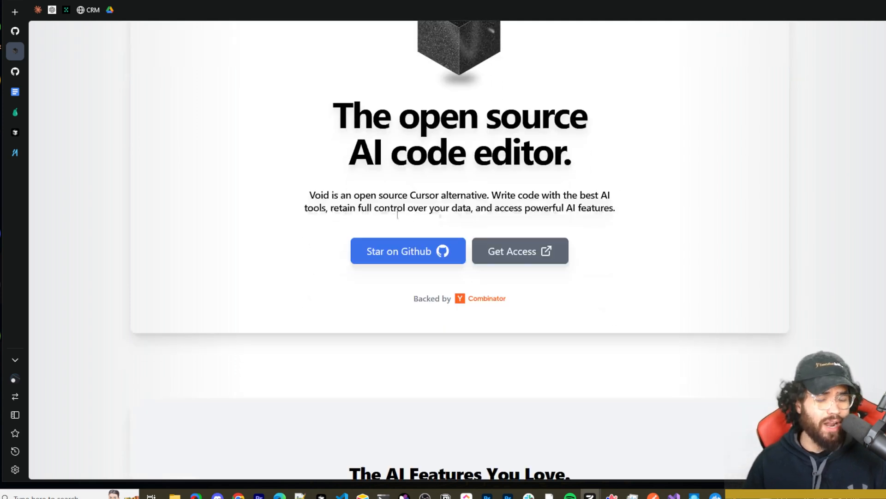
scroll("up", 3)
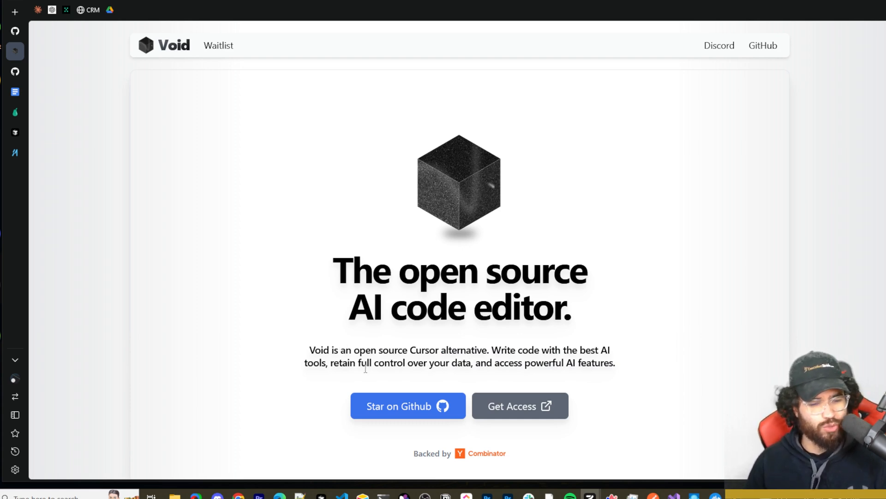
scroll("down", 3)
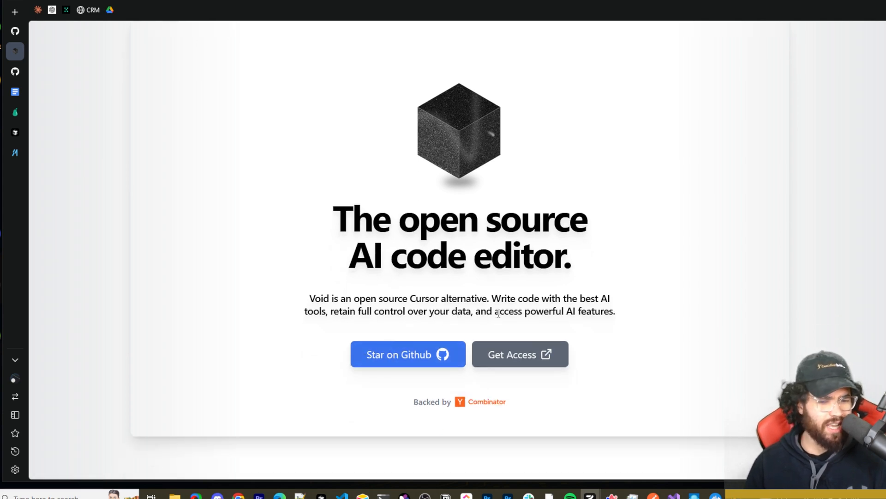
scroll("down", 3)
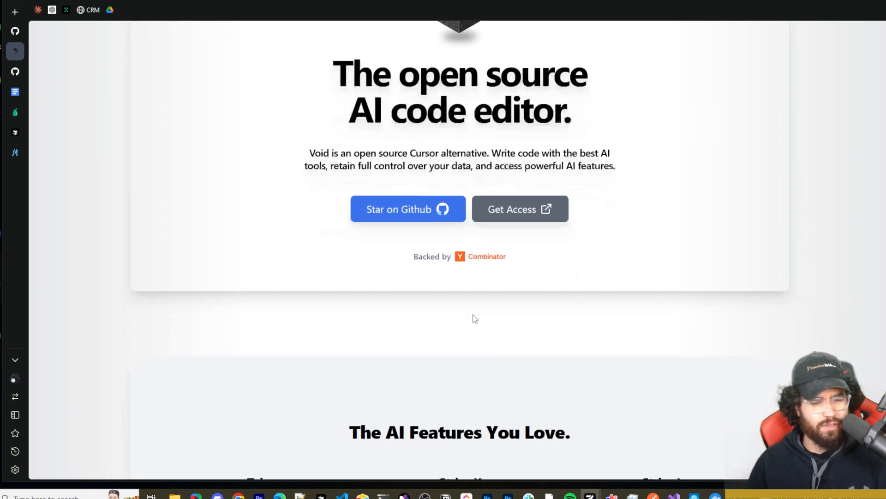
scroll("down", 3)
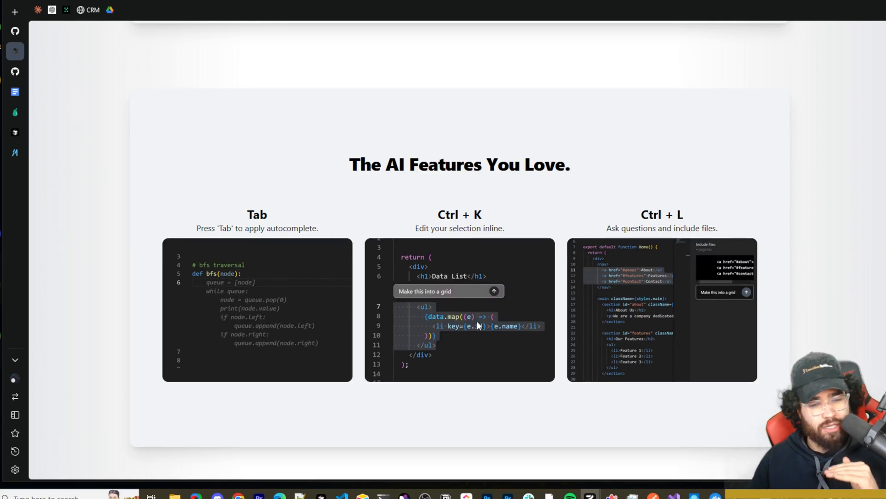
scroll("down", 3)
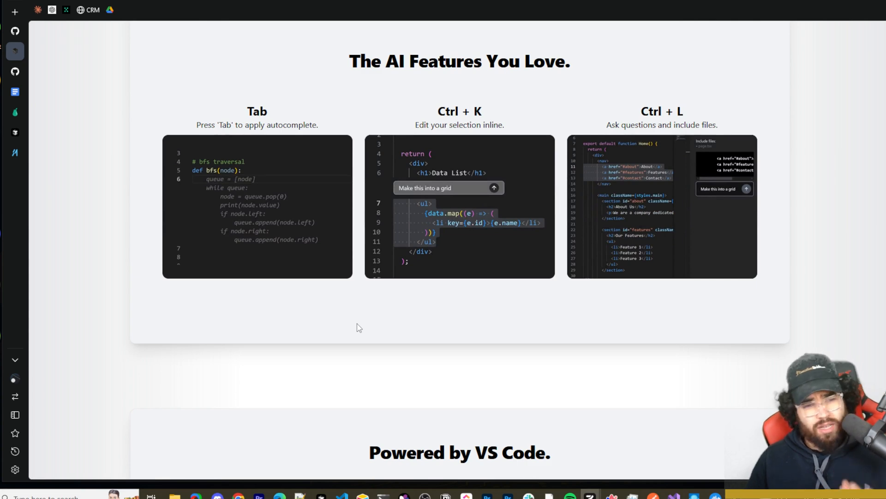
mouse_move(357, 326)
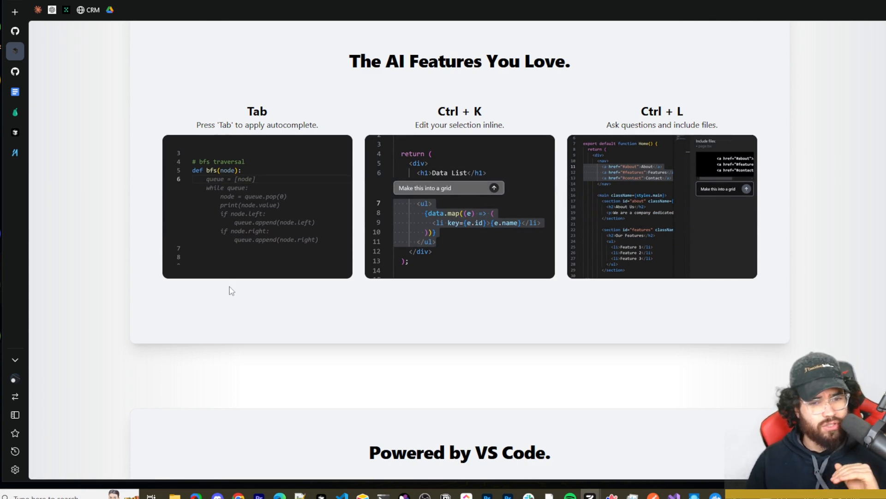
mouse_move(226, 232)
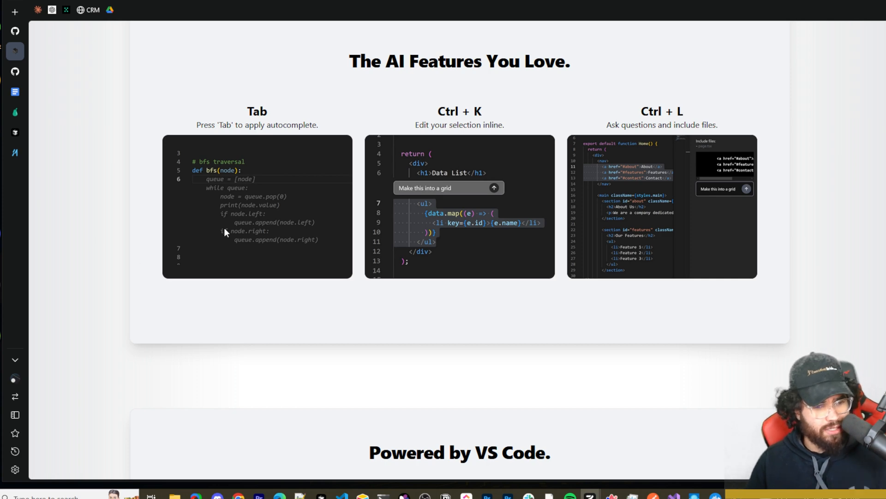
mouse_move(254, 158)
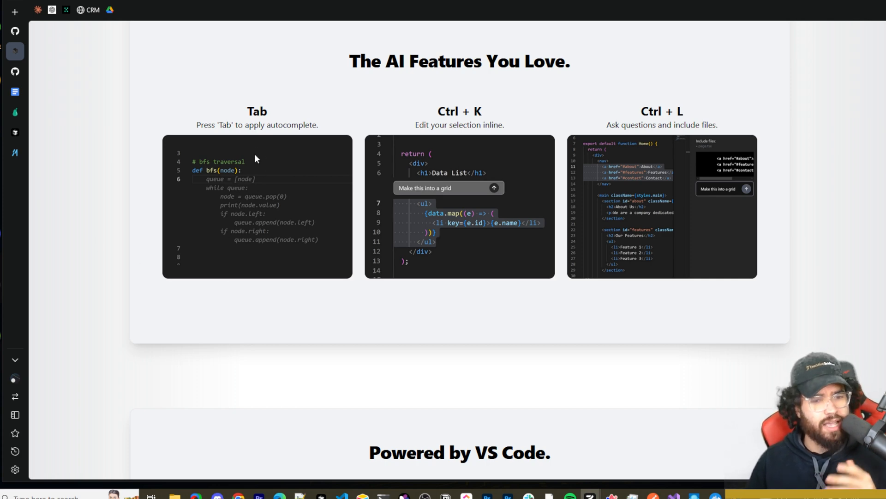
mouse_move(318, 110)
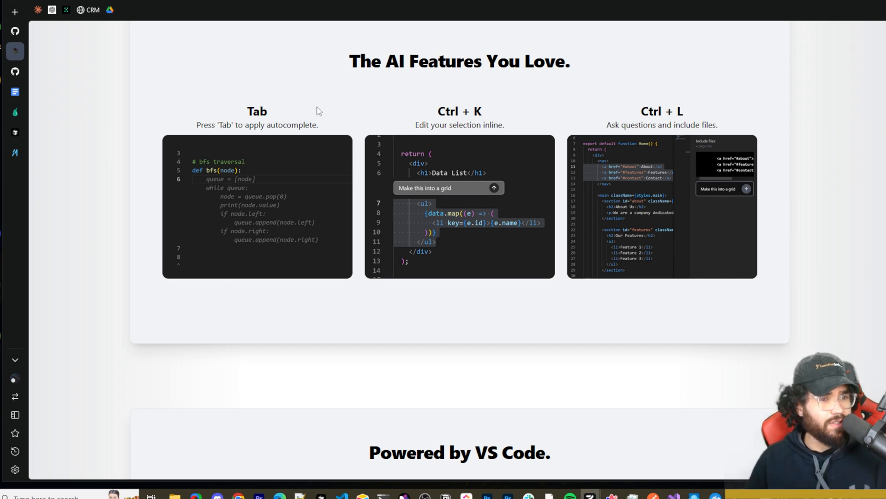
mouse_move(341, 141)
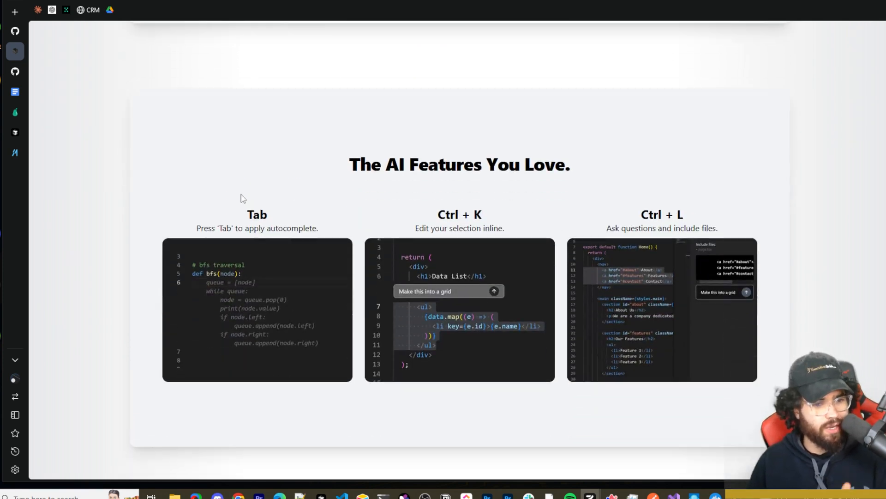
scroll("up", 3)
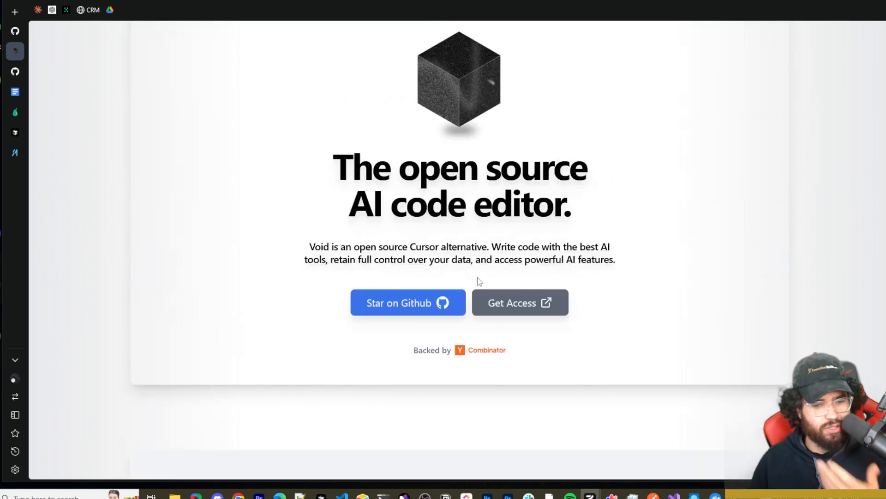
scroll("down", 3)
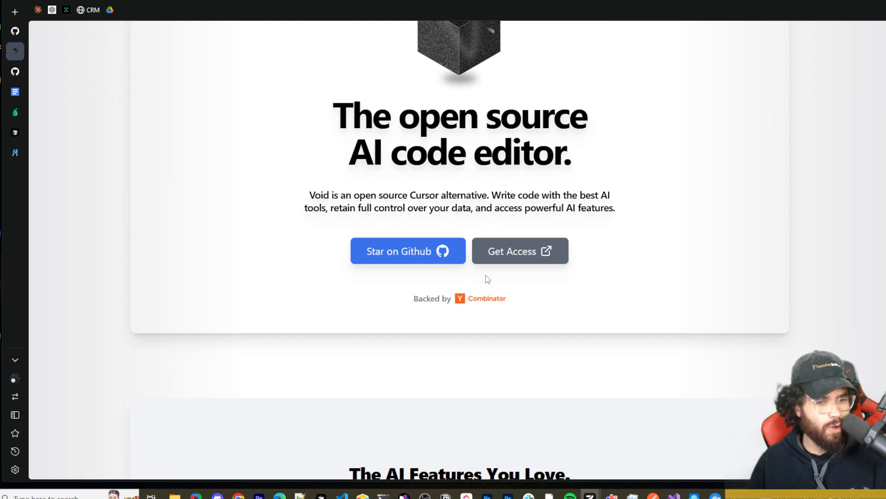
scroll("down", 3)
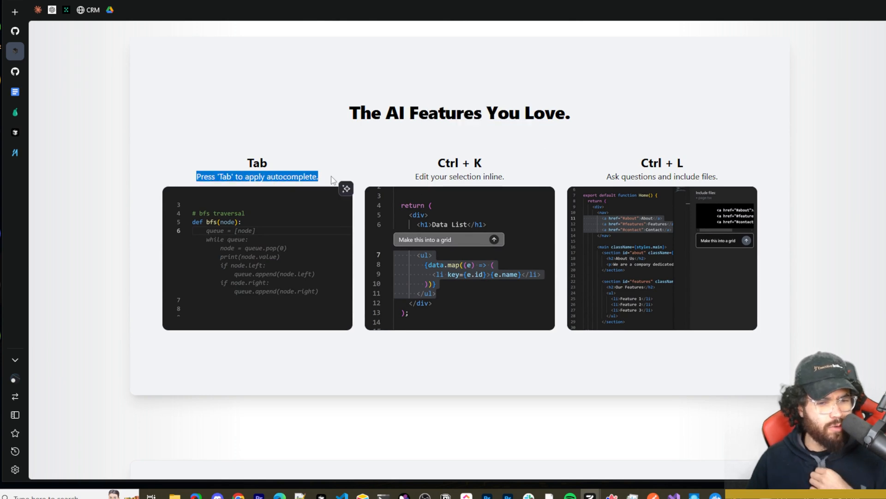
left_click(511, 192)
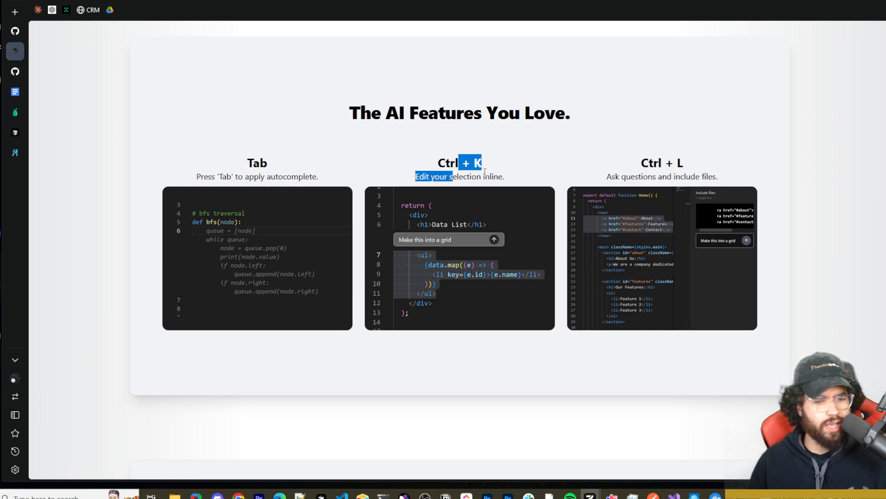
scroll("down", 3)
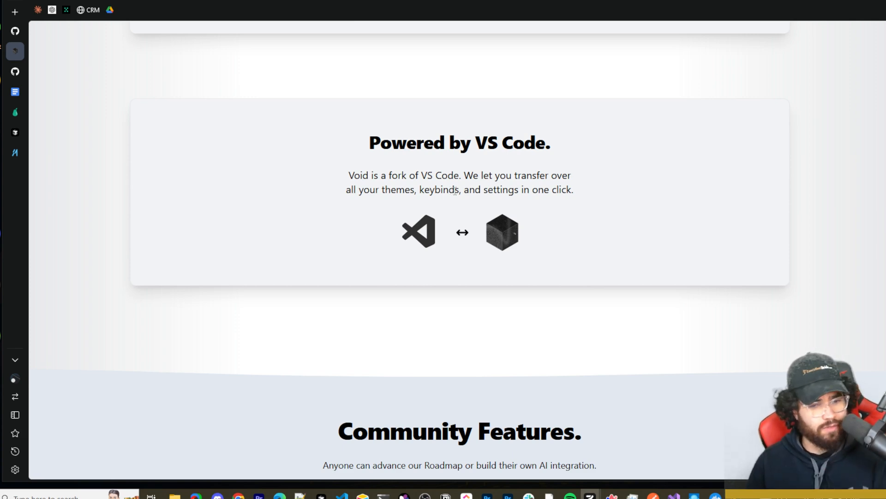
scroll("down", 3)
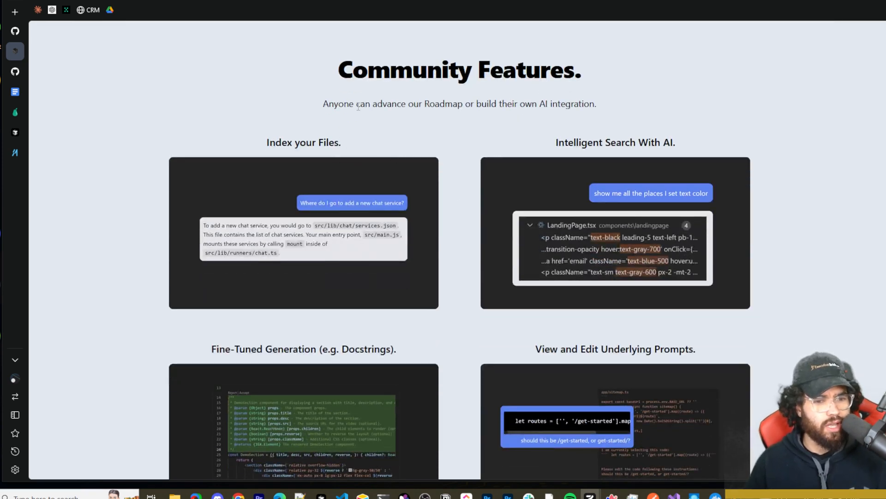
double_click(544, 103)
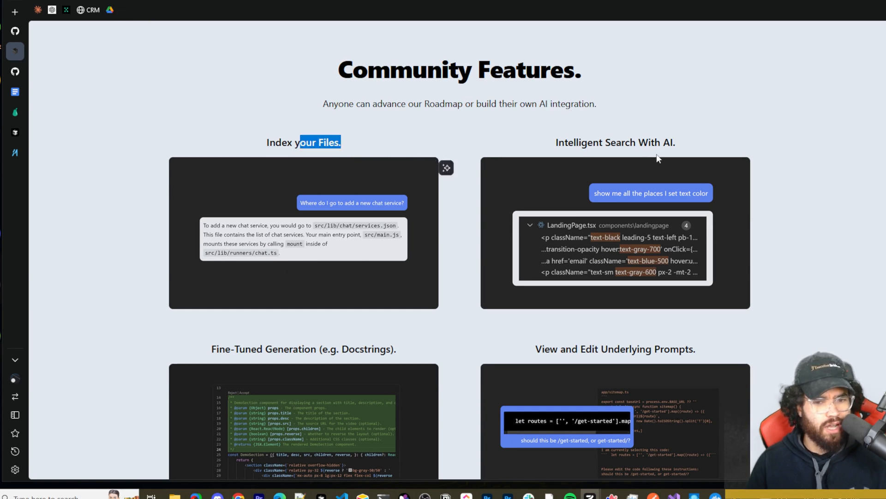
scroll("down", 3)
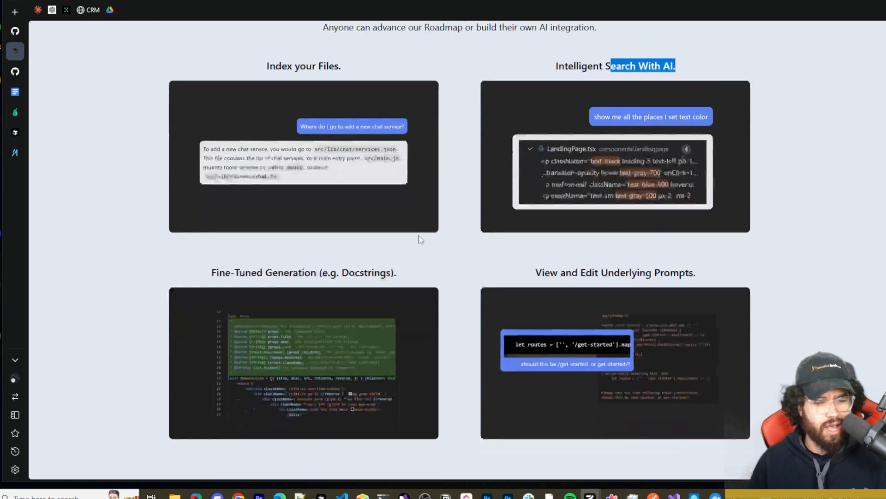
scroll("down", 3)
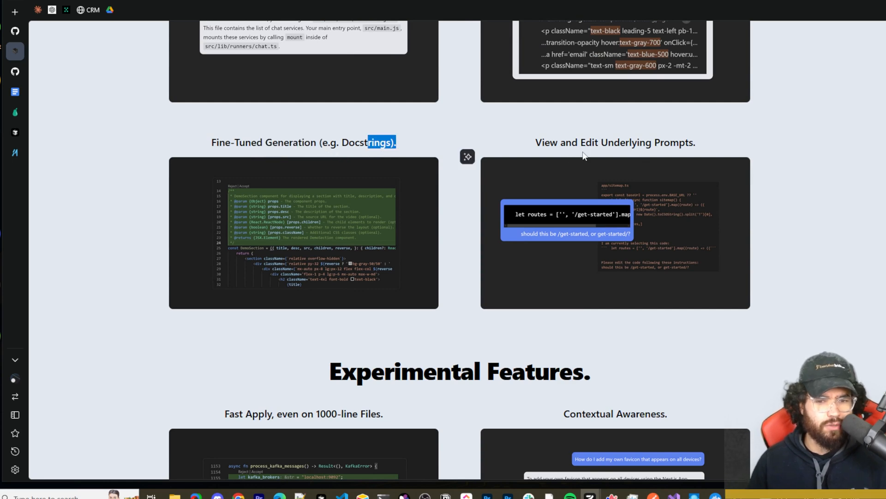
scroll("down", 3)
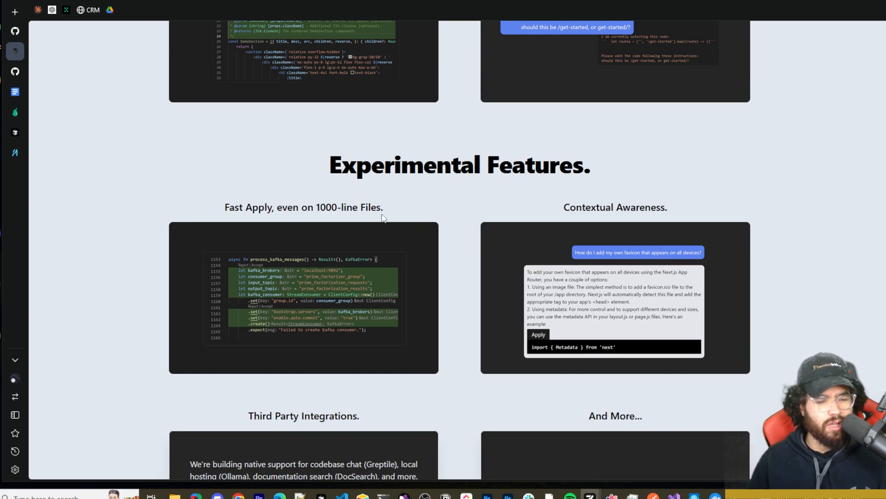
scroll("down", 3)
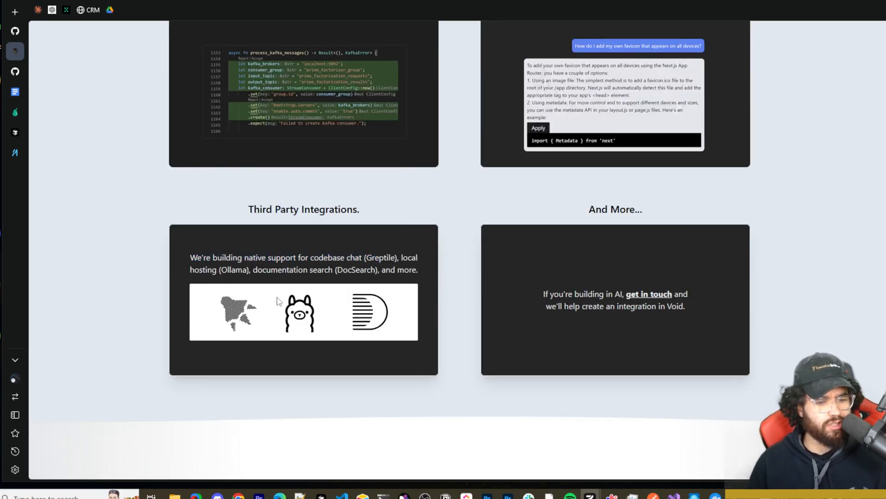
double_click(383, 257)
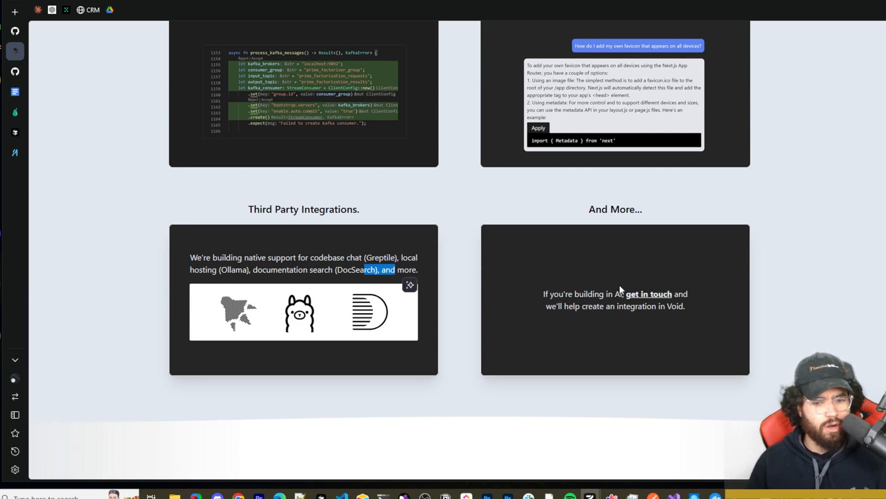
scroll("down", 3)
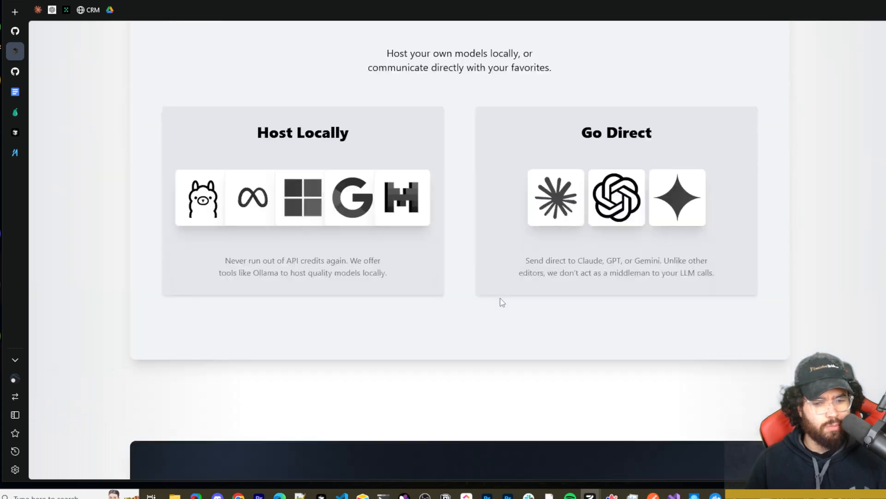
scroll("up", 3)
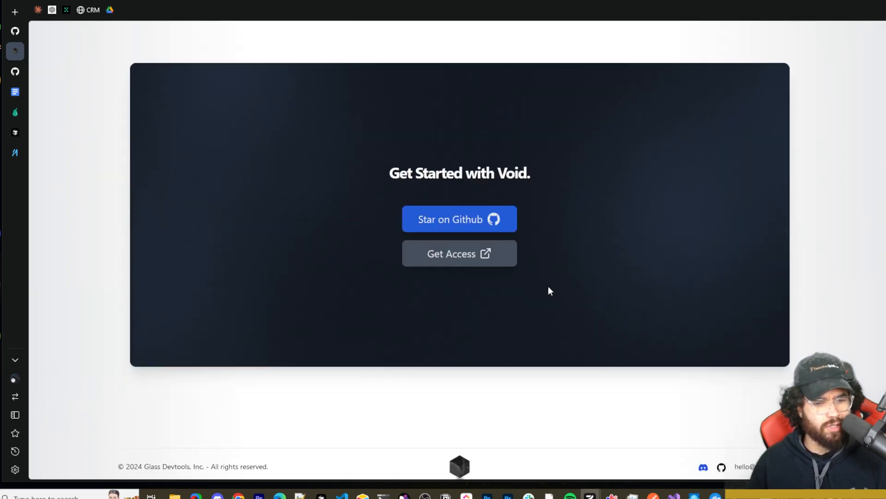
- Open the voideditor/void GitHub repository and scroll down to its README
left_click(16, 51)
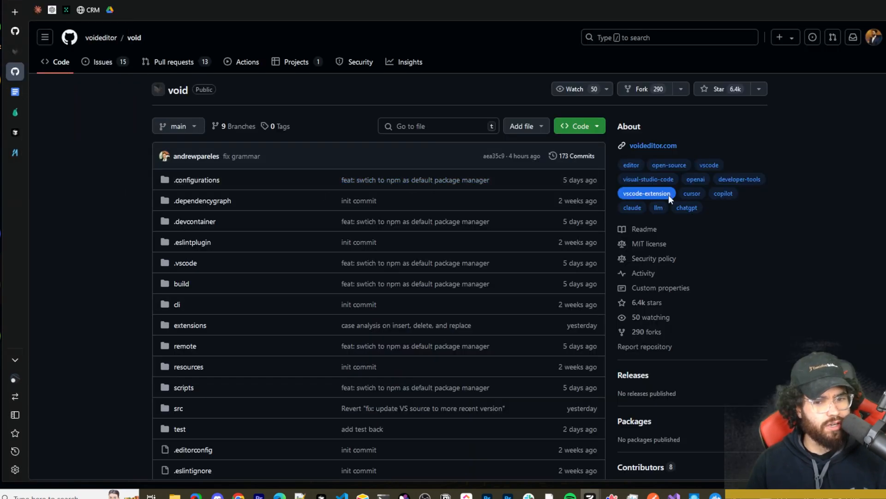
scroll("down", 3)
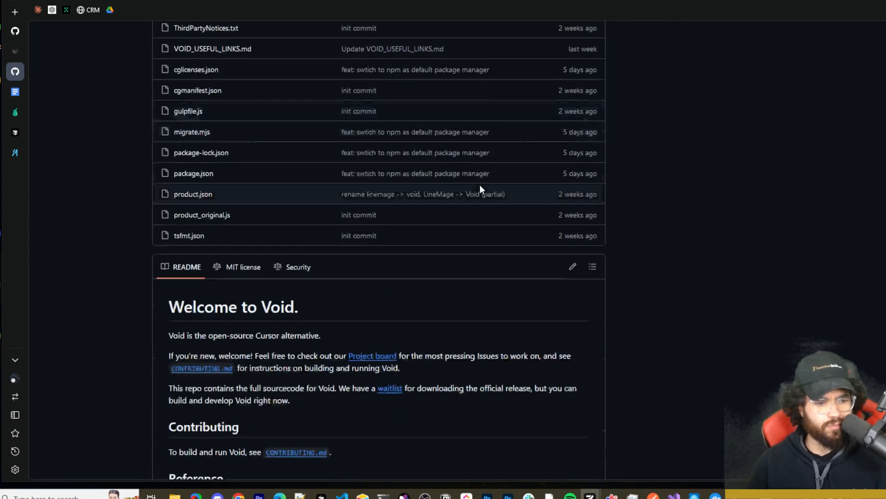
scroll("down", 3)
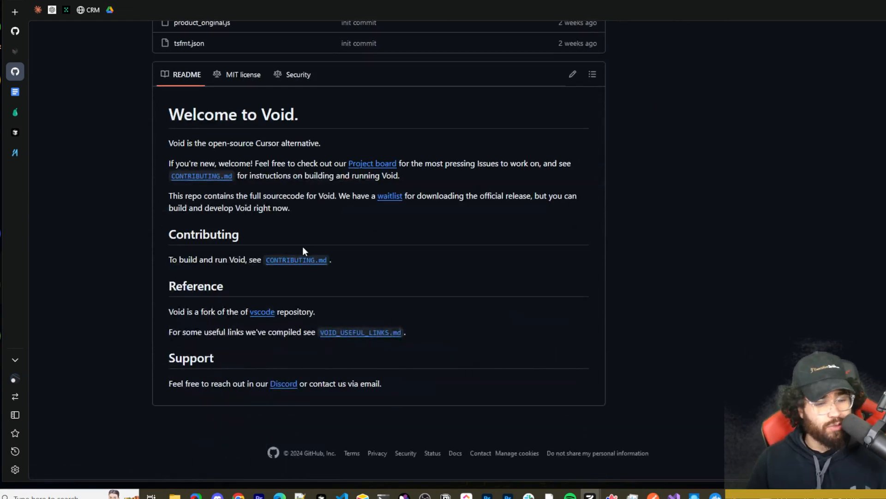
mouse_move(295, 259)
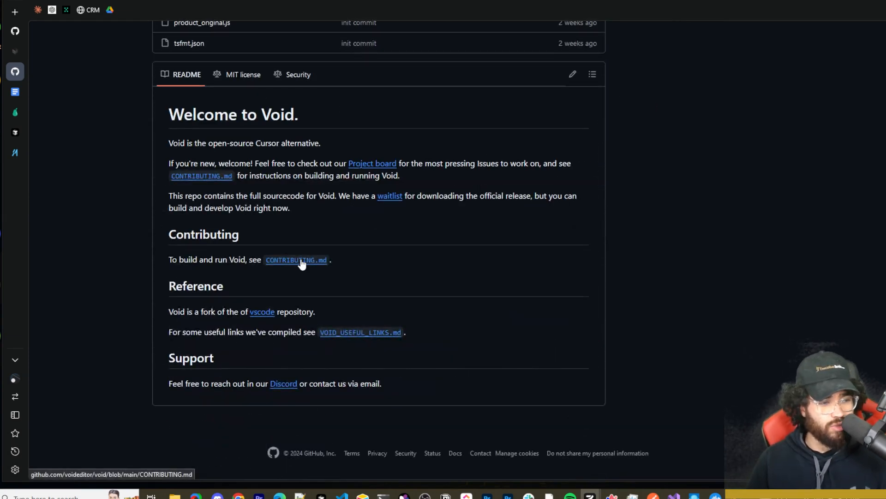
left_click(295, 260)
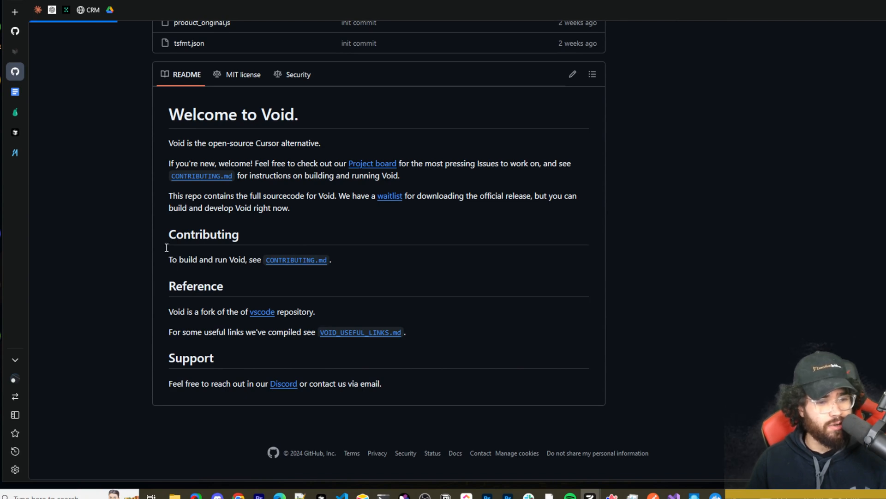
mouse_move(295, 260)
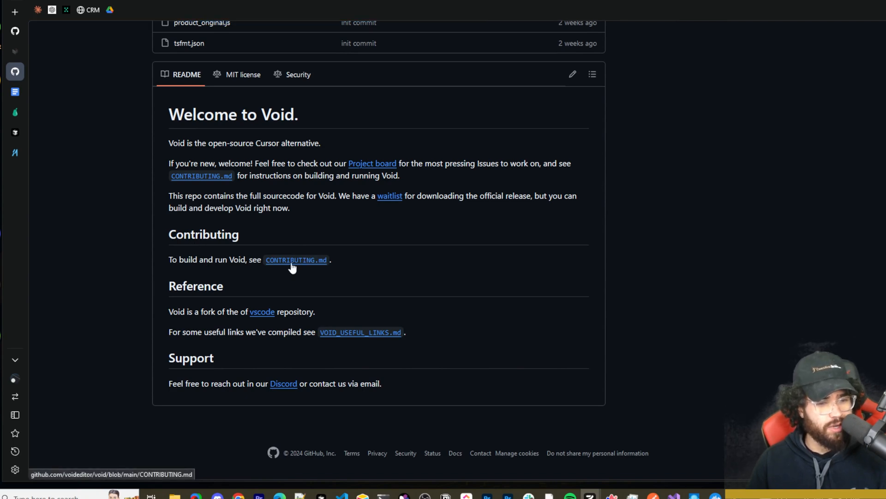
- Open CONTRIBUTING.md and read '1. Building the Extension' steps: clone, install, build, run
left_click(295, 259)
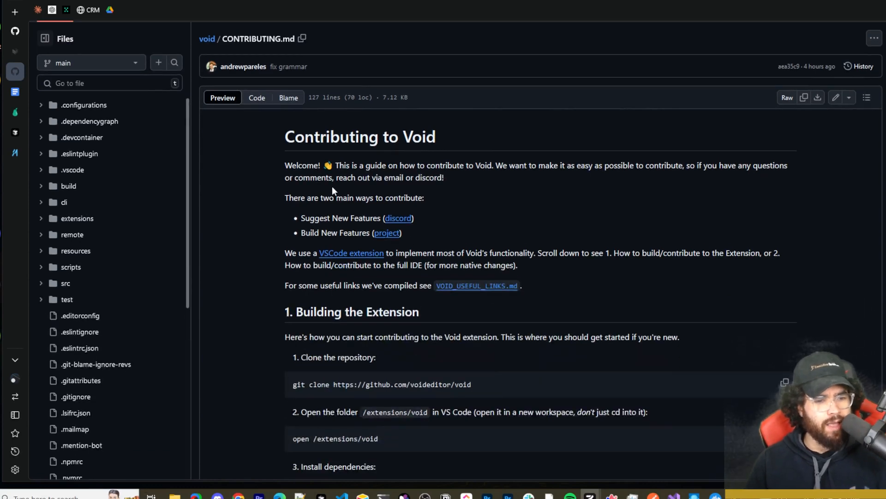
scroll("down", 3)
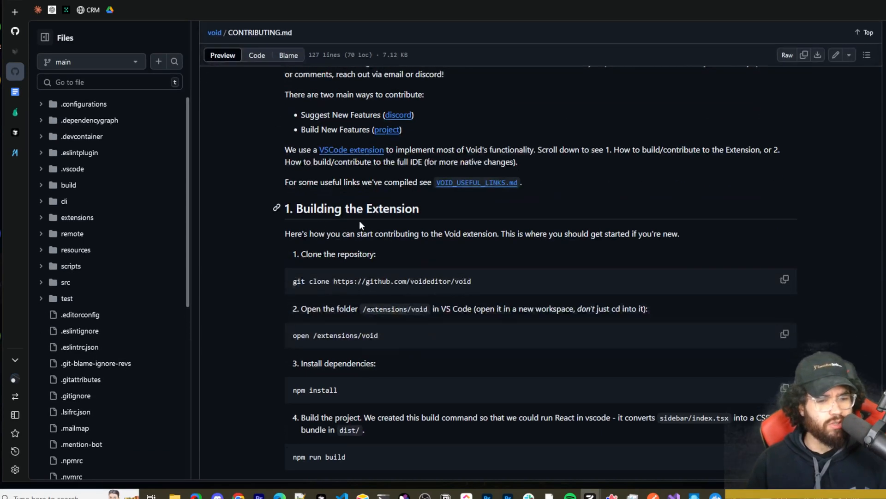
scroll("down", 3)
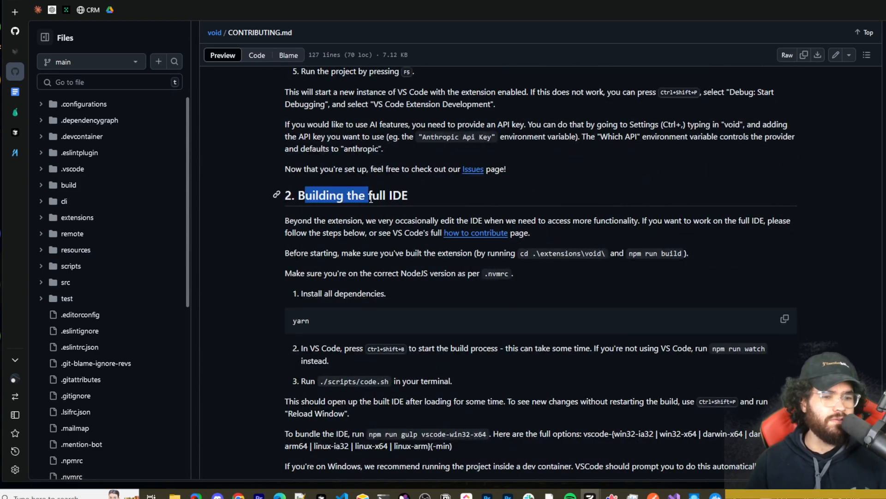
scroll("up", 3)
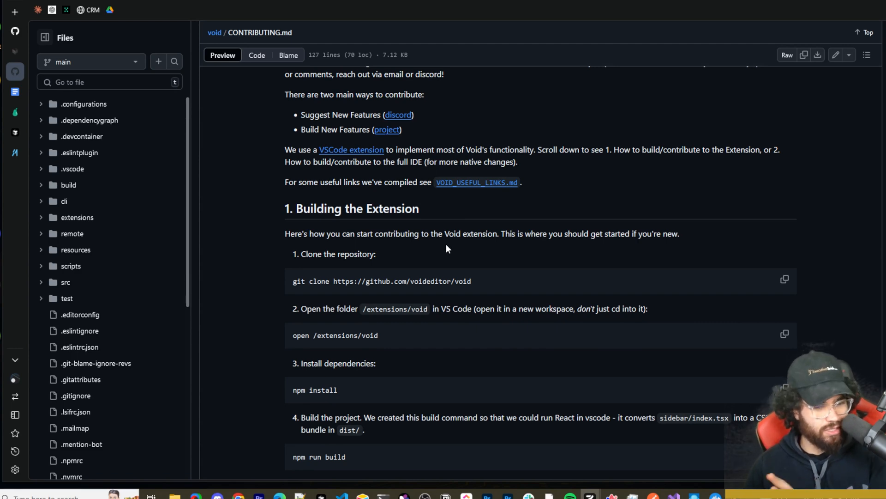
mouse_move(370, 253)
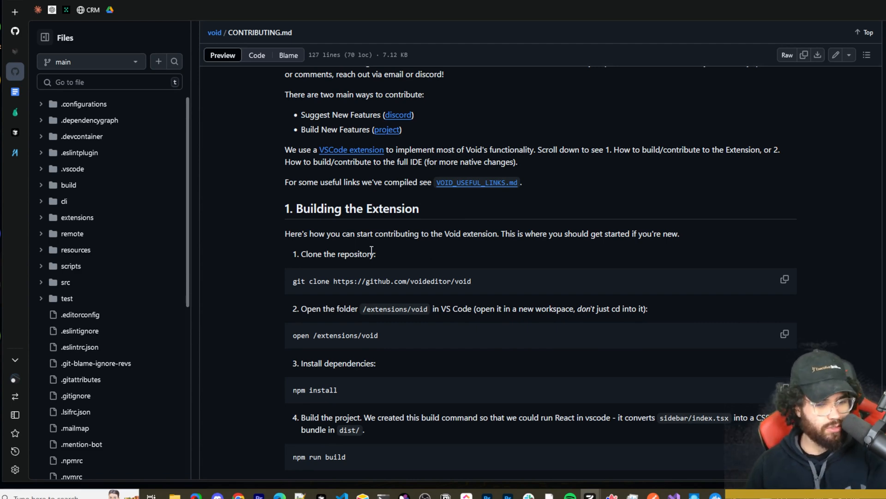
mouse_move(450, 281)
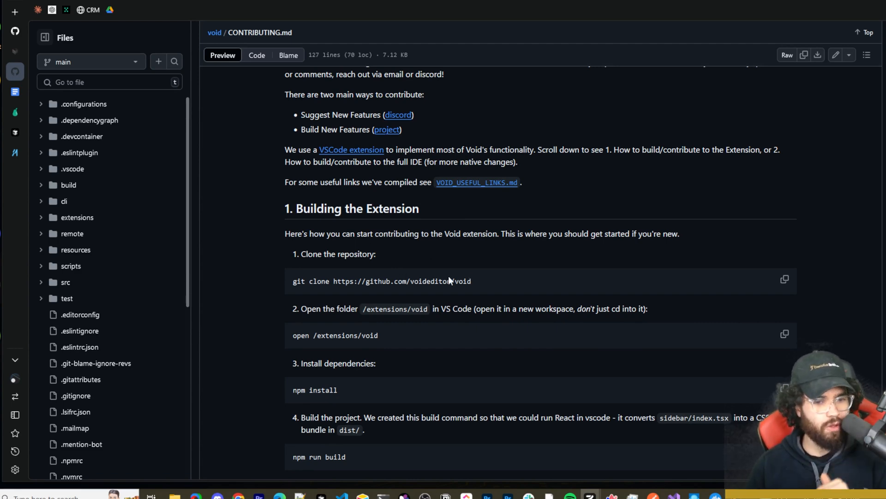
scroll("down", 3)
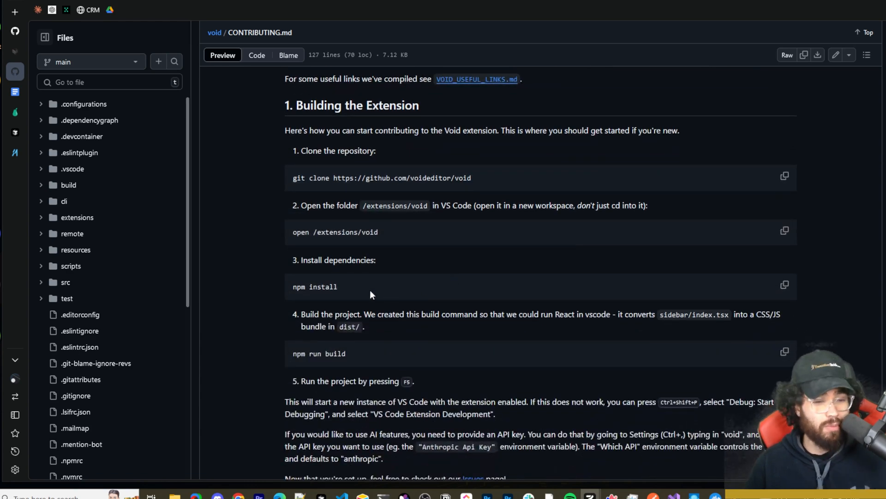
mouse_move(177, 309)
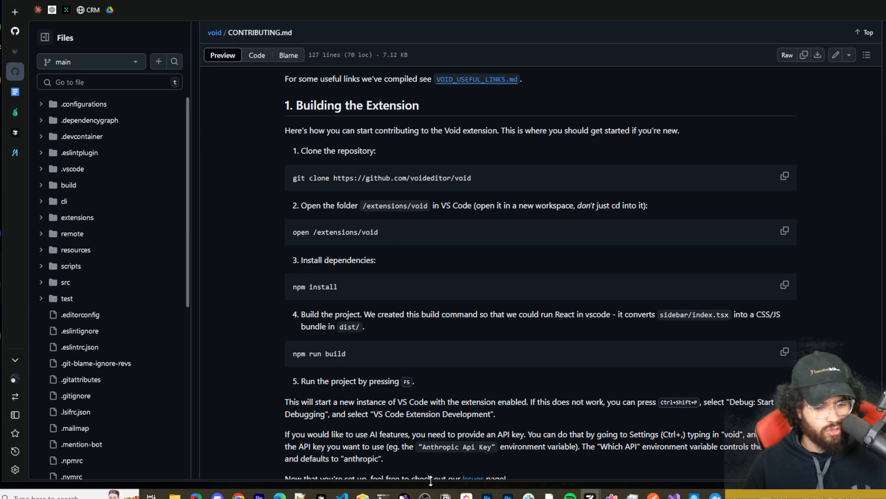
mouse_move(311, 177)
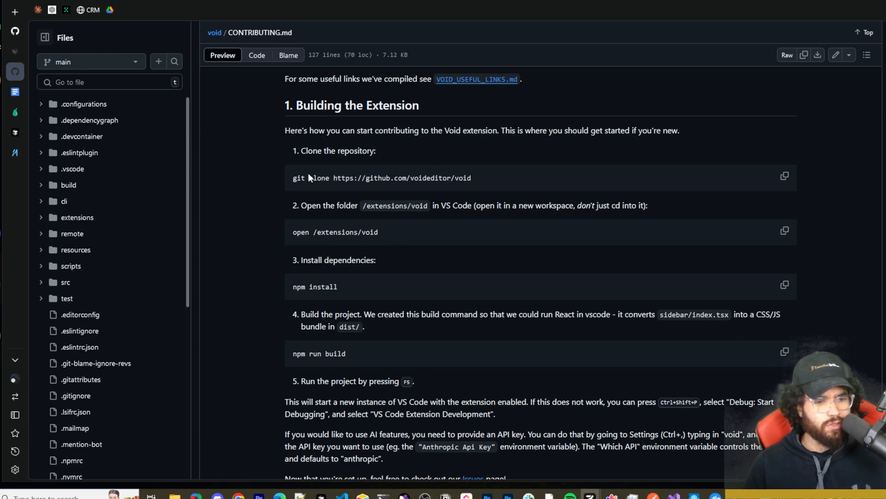
mouse_move(482, 184)
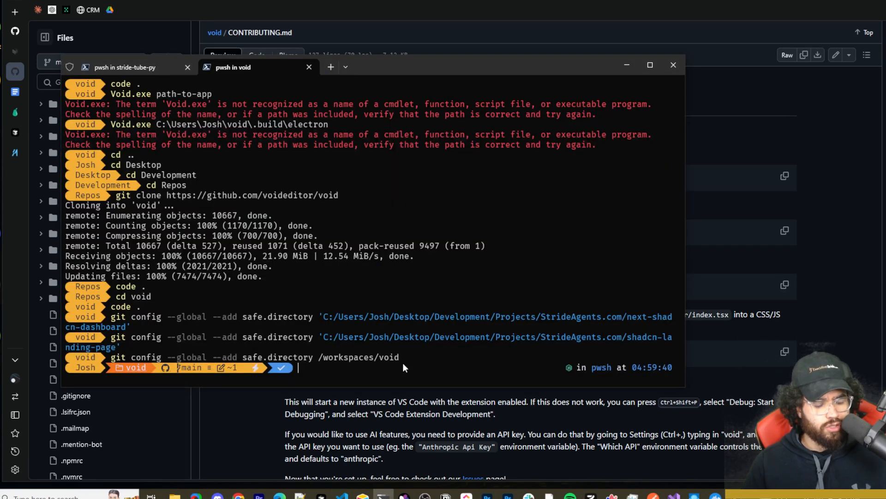
- In a new PowerShell tab, cd into the void repo, list its files, then cd extensions
type("cd void")
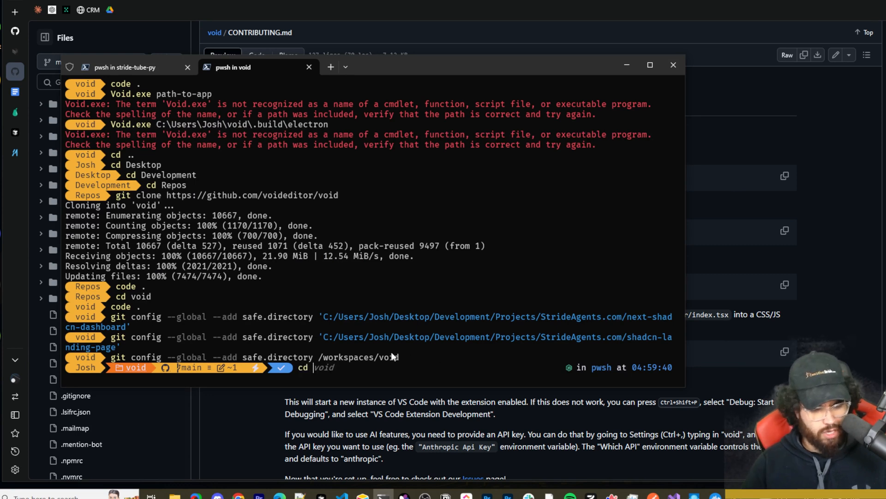
left_click(451, 66)
type("ls")
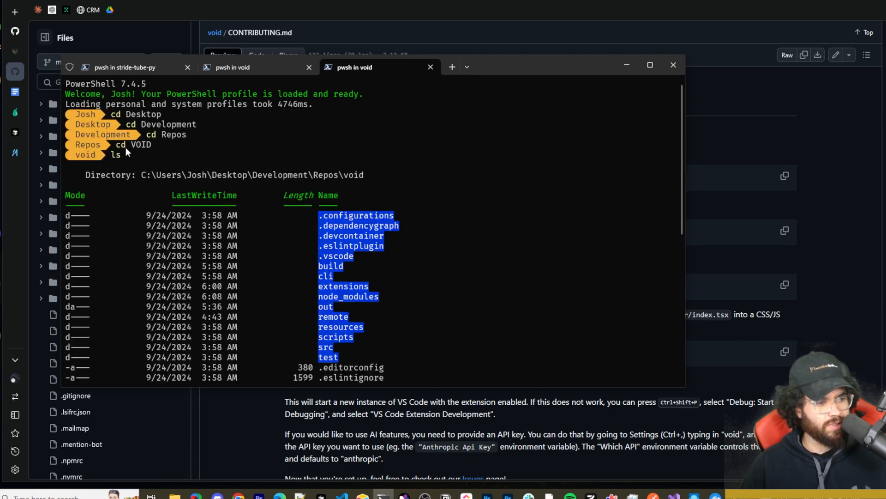
mouse_move(152, 166)
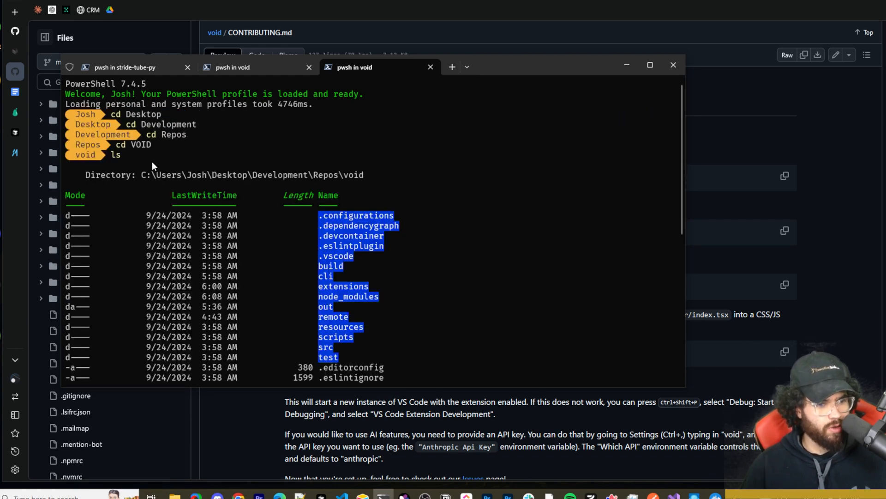
scroll("down", 3)
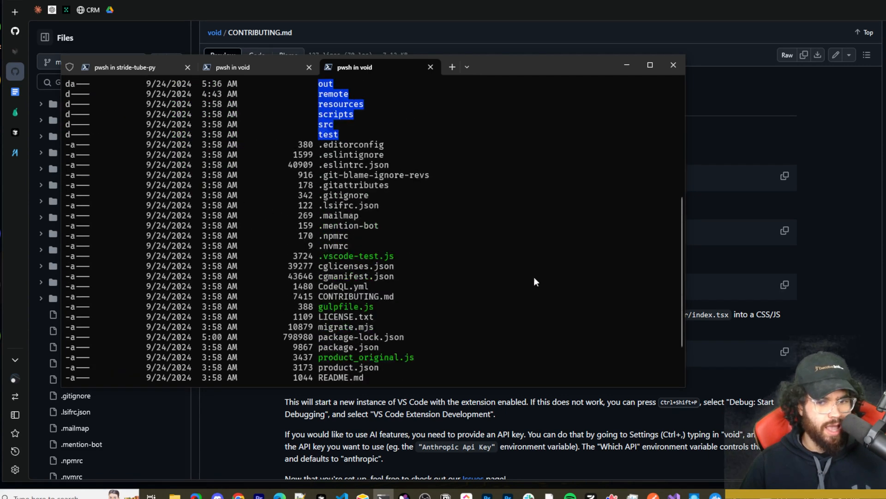
left_click(673, 65)
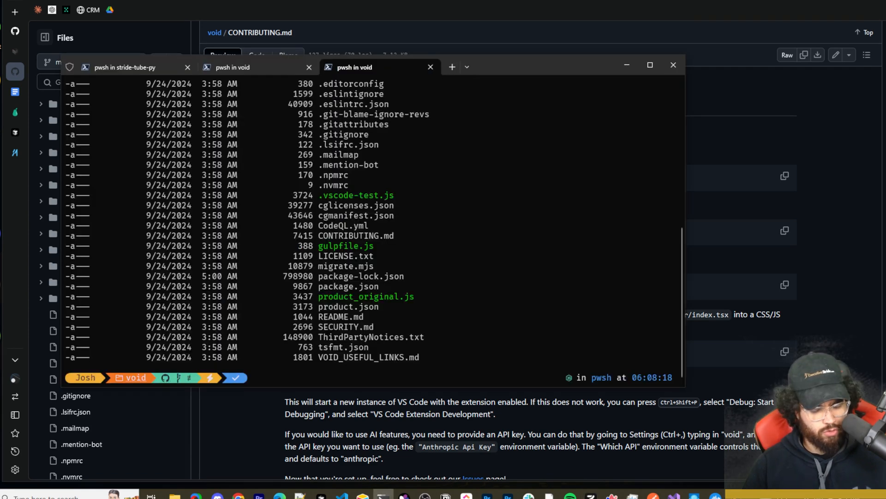
type("cd extensions")
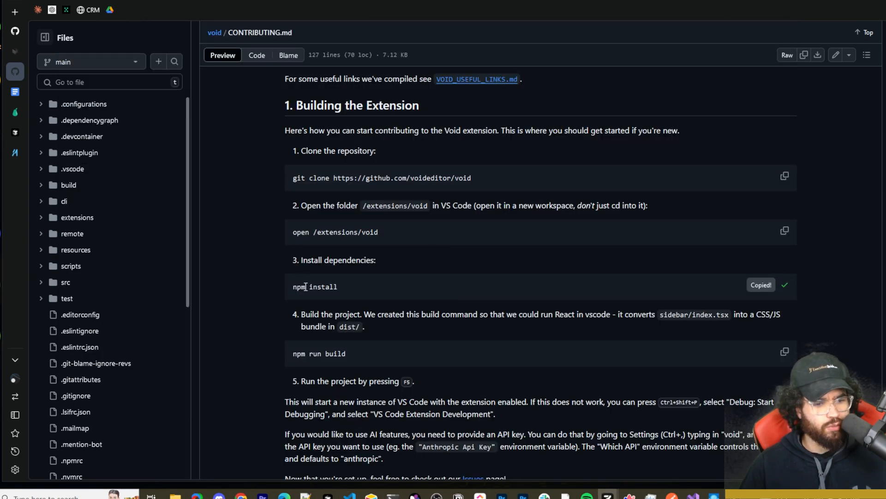
- Copy the npm install command from the guide's dependency installation step
left_click(785, 287)
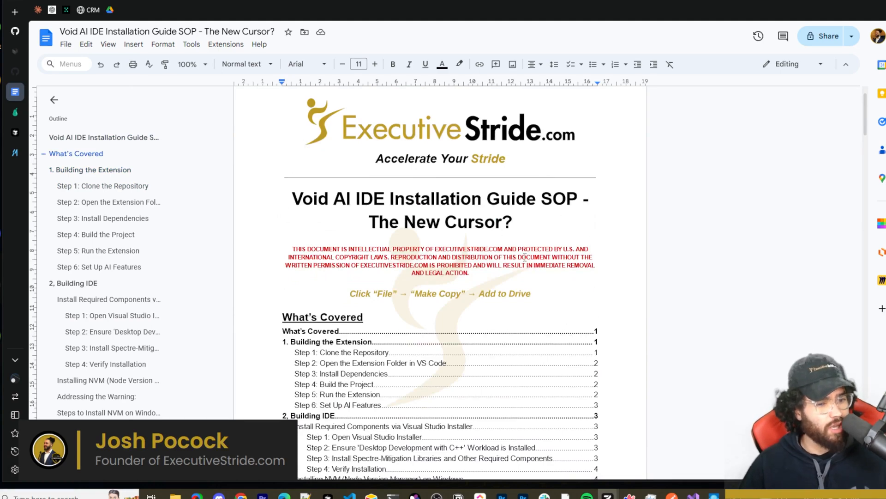
- Select 'npm install' in Step 3 and 'npm run build' in Step 4, then run npm run build
scroll("down", 3)
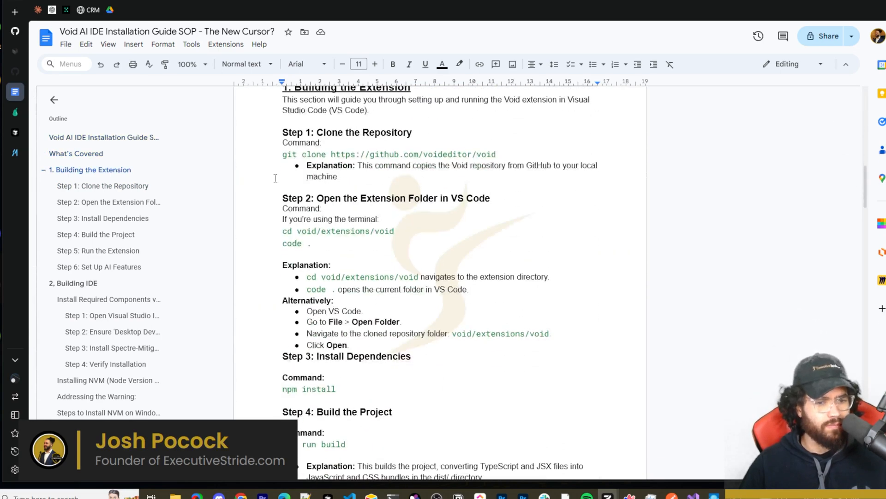
left_click_drag(282, 231, 395, 231)
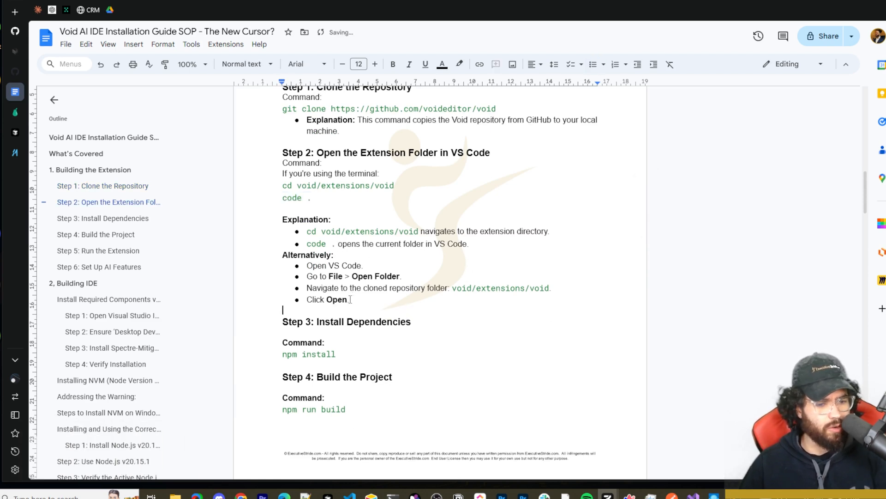
double_click(309, 353)
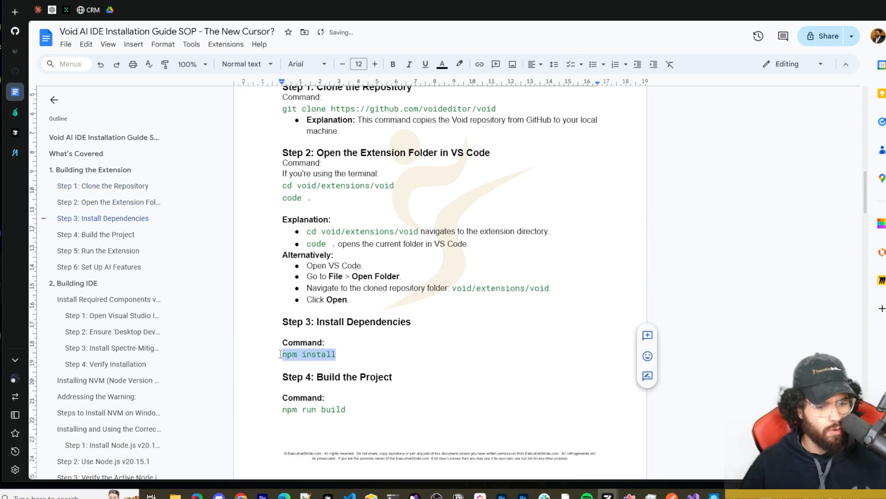
scroll("down", 3)
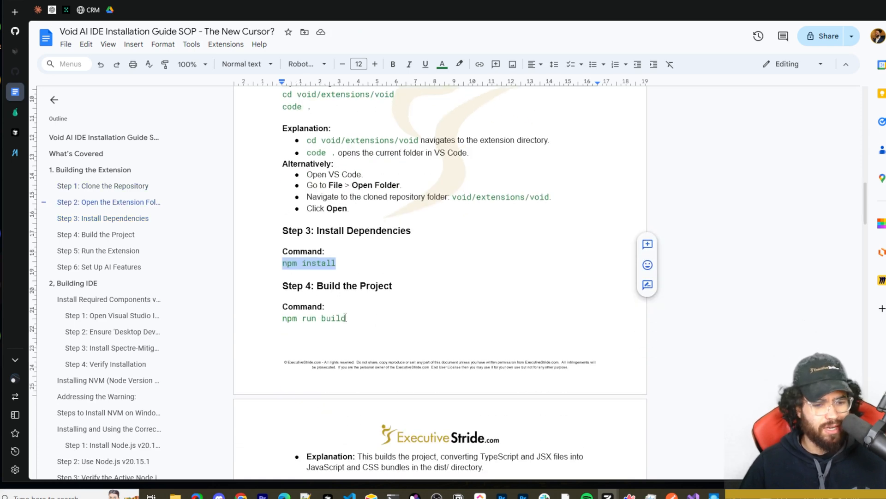
double_click(314, 318)
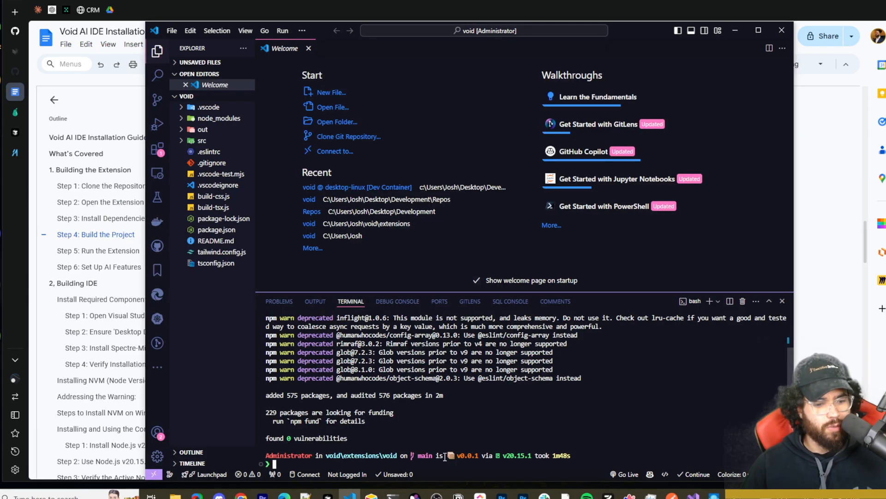
type("npm run build")
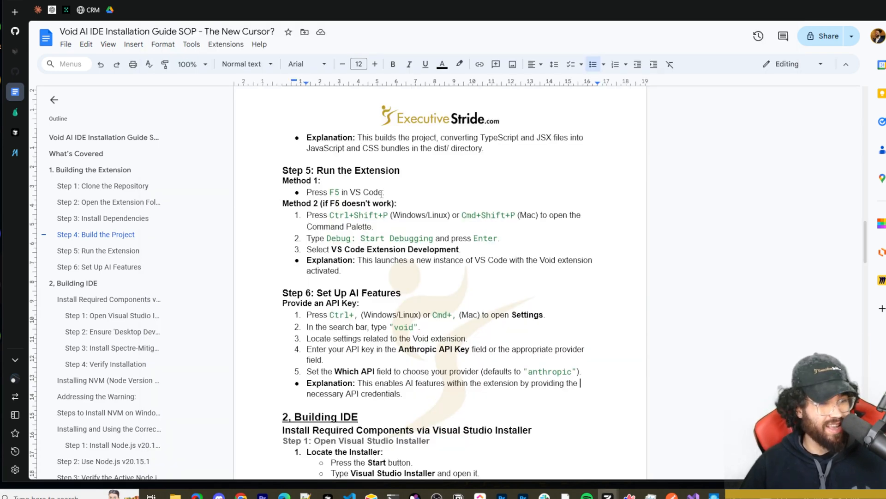
mouse_move(338, 192)
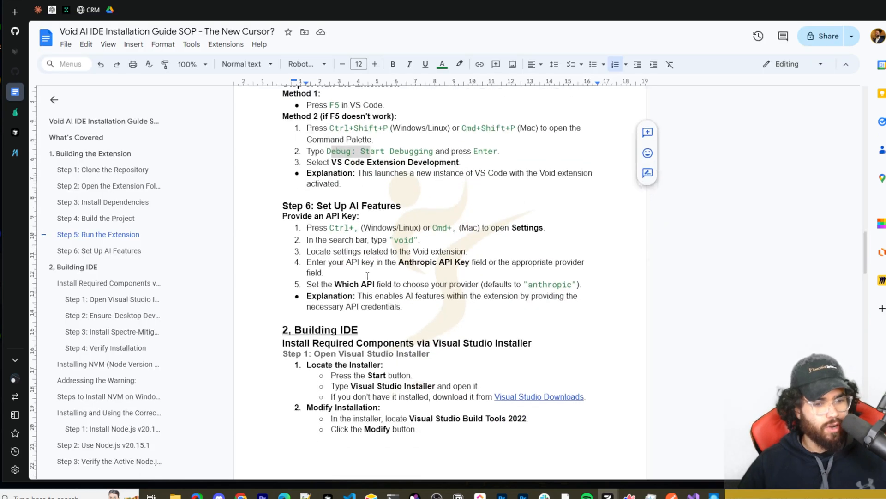
- Scroll through Step 5: Run the Extension and Step 6: Set Up AI Features
scroll("down", 3)
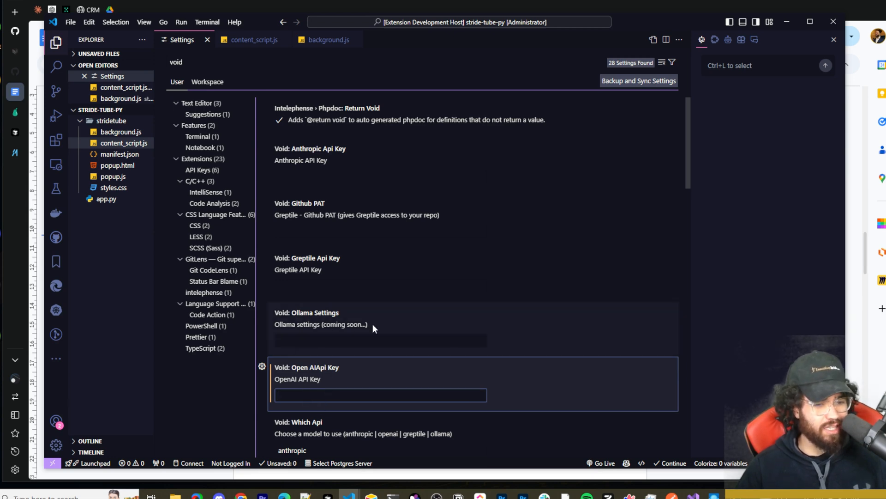
- Leave the Anthropic API key settings, add manifest.json alongside content_script.js, and ask the chat 'tell me' about them
left_click(381, 176)
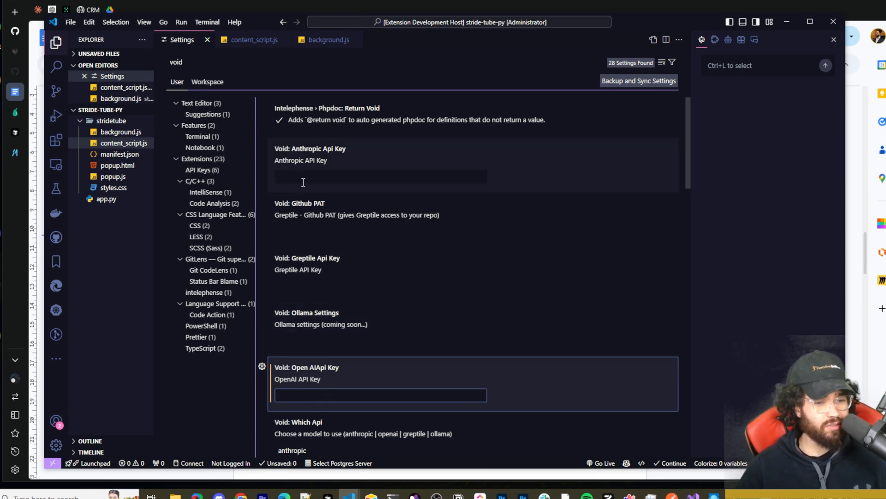
left_click(206, 40)
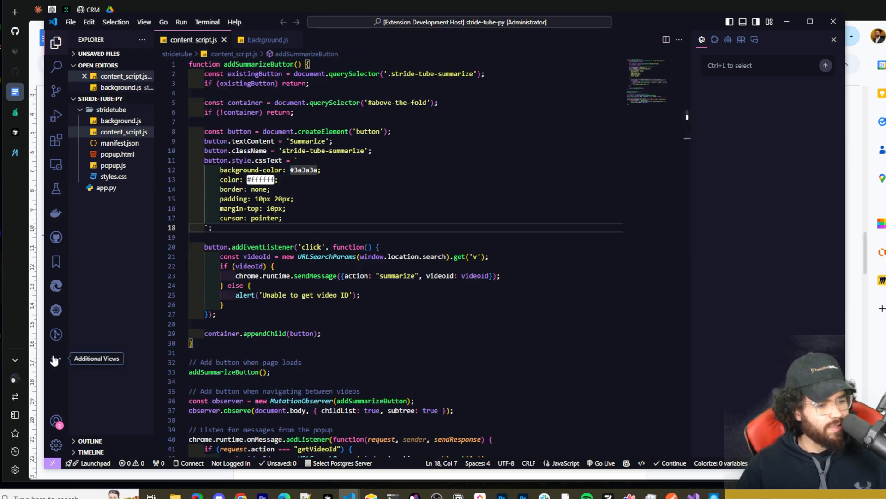
mouse_move(674, 88)
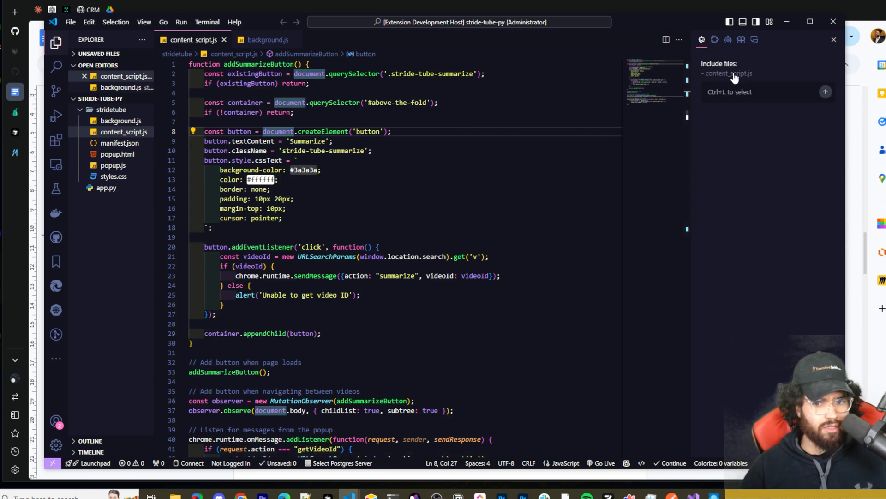
mouse_move(730, 84)
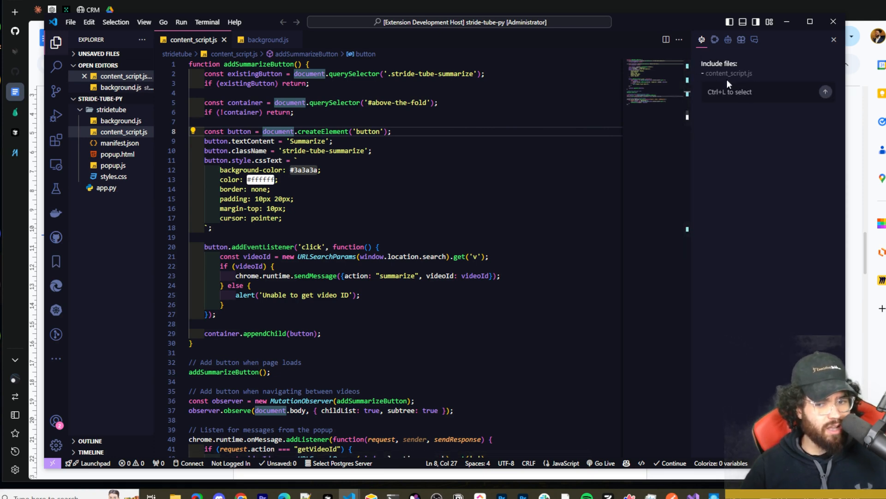
mouse_move(733, 86)
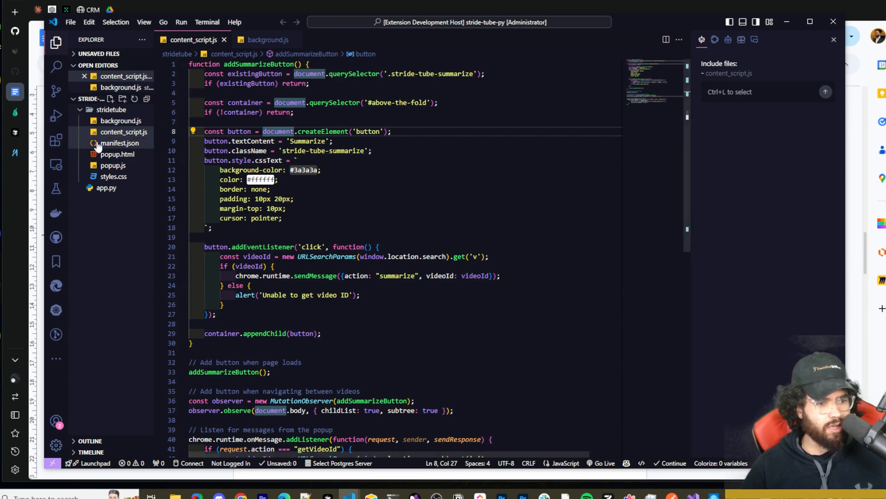
left_click(119, 142)
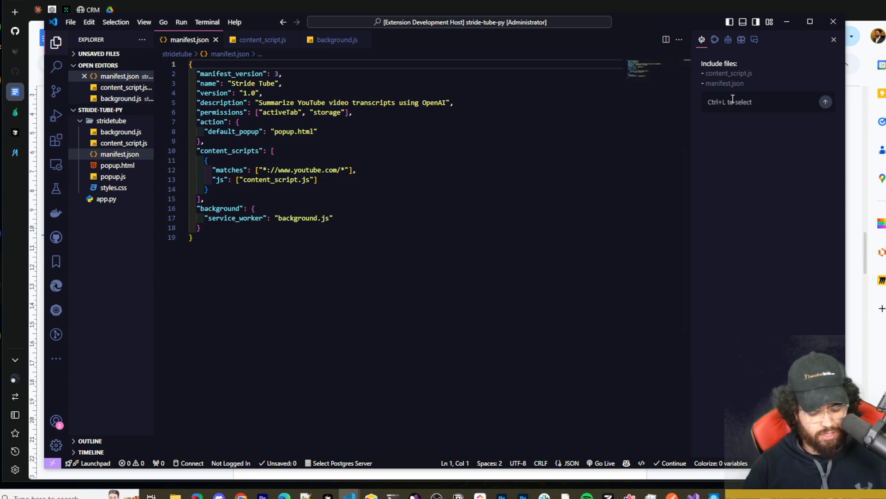
type("tell me")
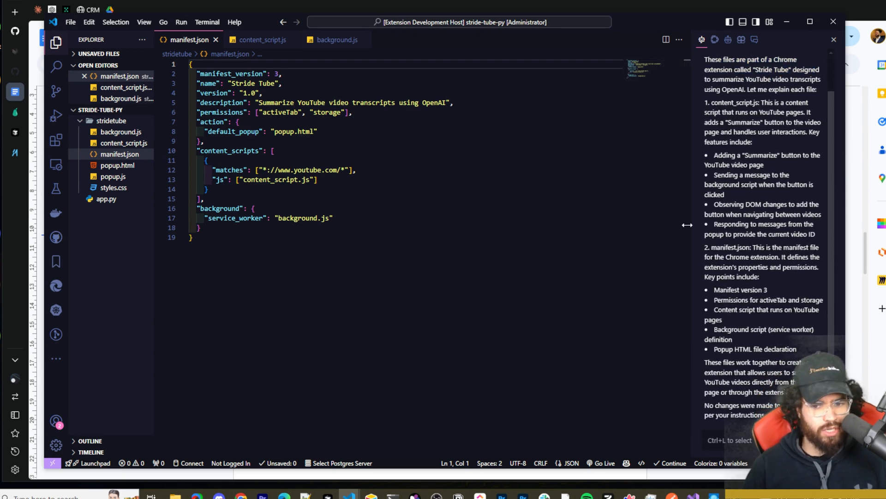
left_click(261, 40)
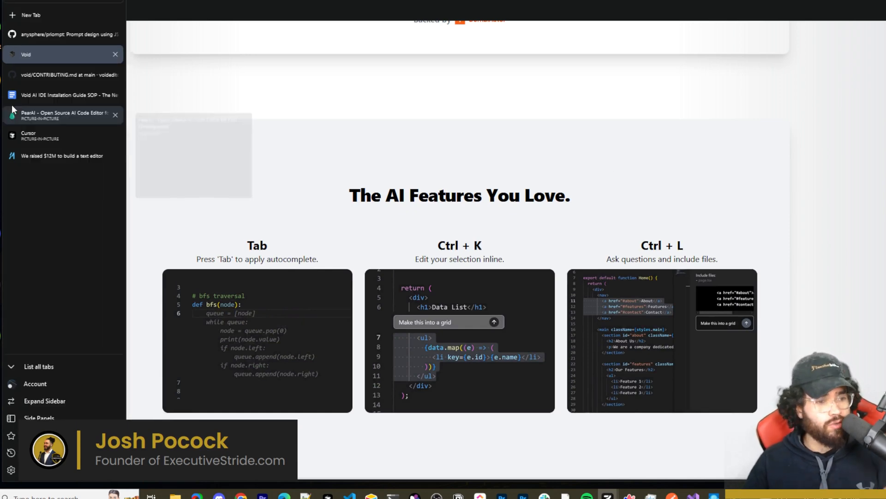
- Switch to the Void AI IDE Installation Guide SOP and scroll through its '2. Building IDE' section
left_click(62, 94)
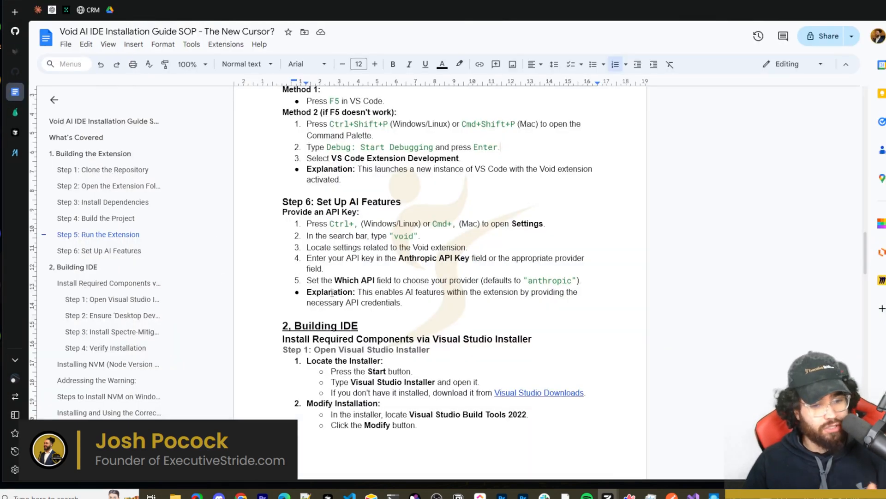
scroll("down", 3)
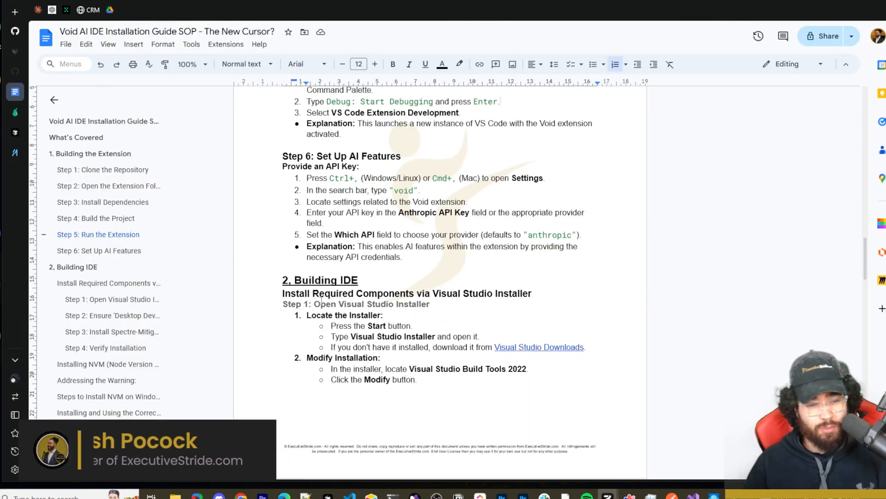
scroll("down", 3)
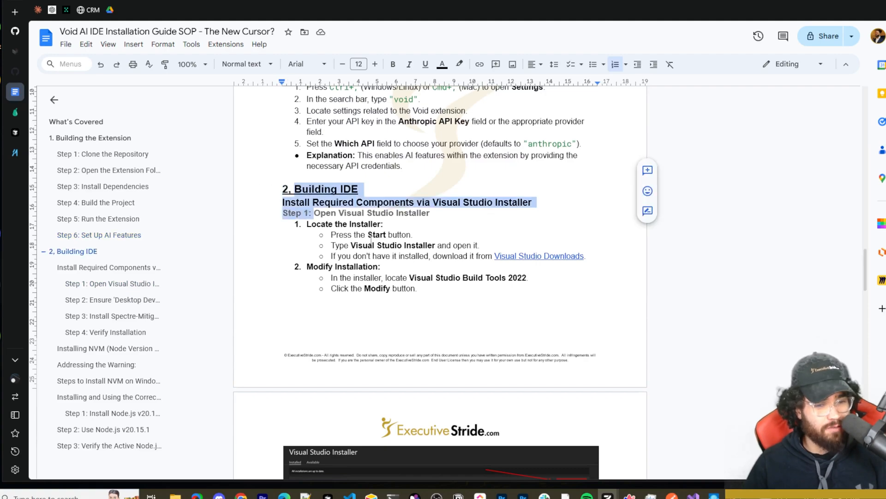
scroll("down", 3)
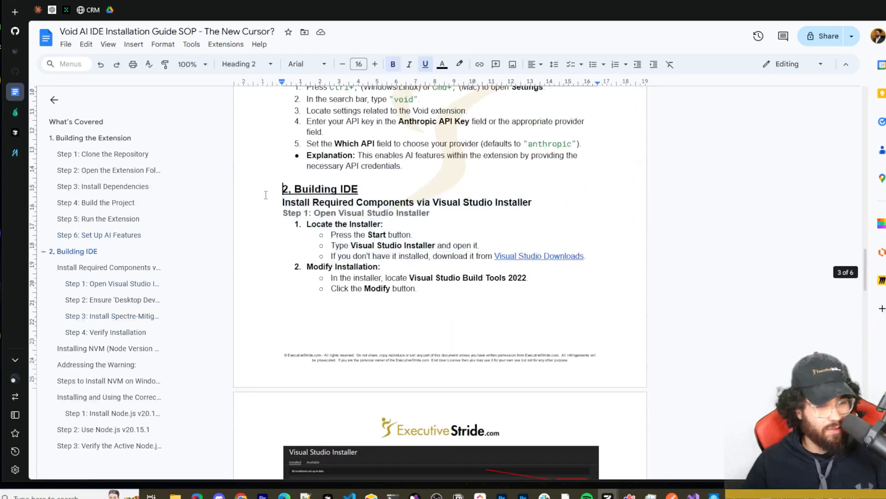
scroll("down", 3)
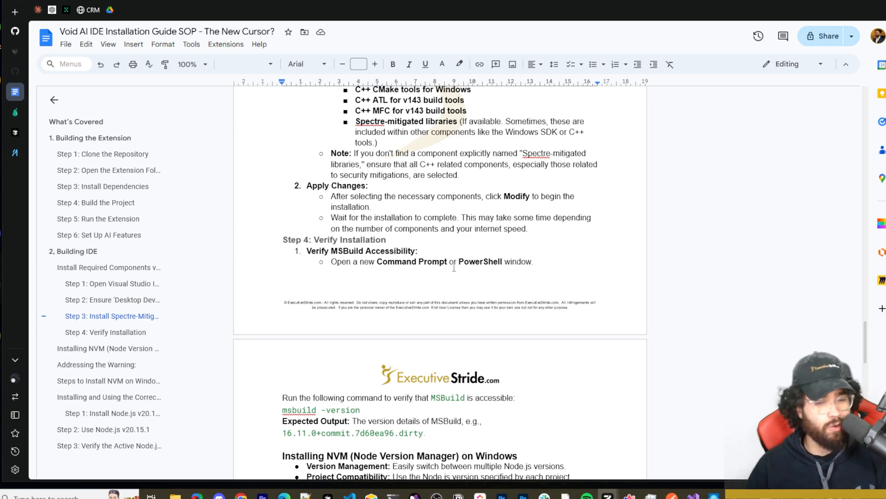
scroll("down", 3)
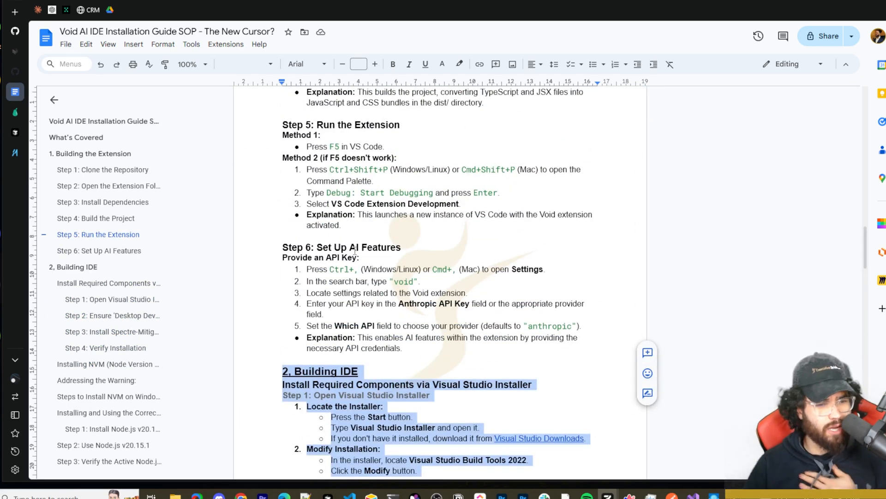
scroll("down", 3)
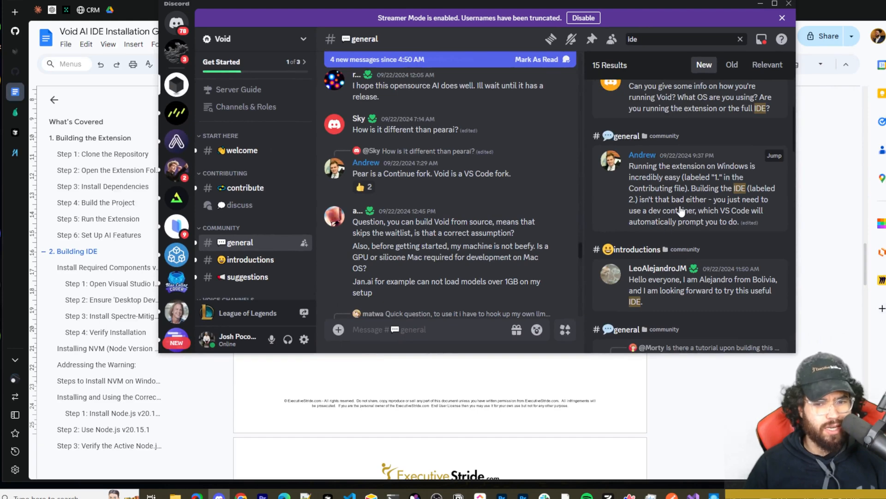
mouse_move(690, 213)
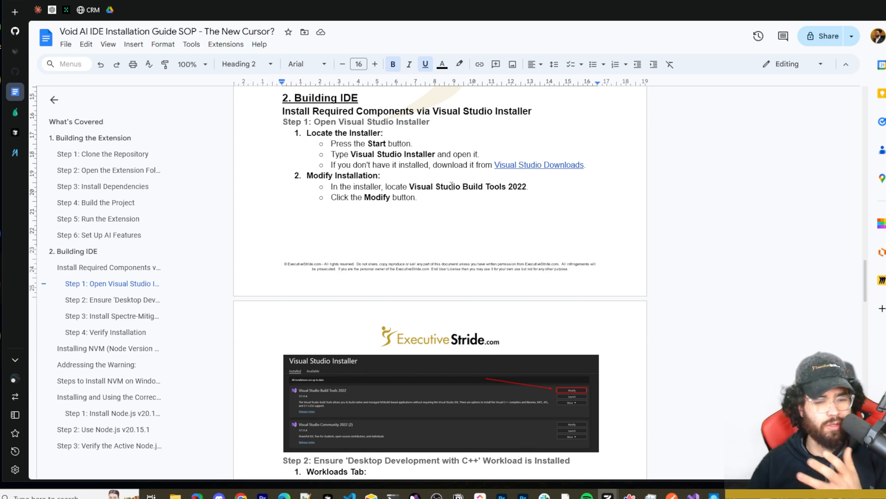
mouse_move(430, 205)
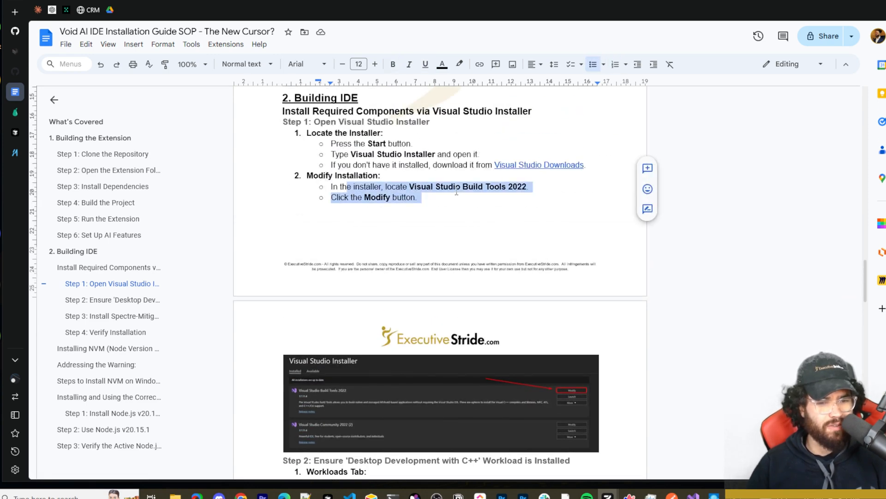
- Highlight the Build Tools 2022 modify instructions, then scroll to the MSBuild check and NVM installation steps
left_click(413, 198)
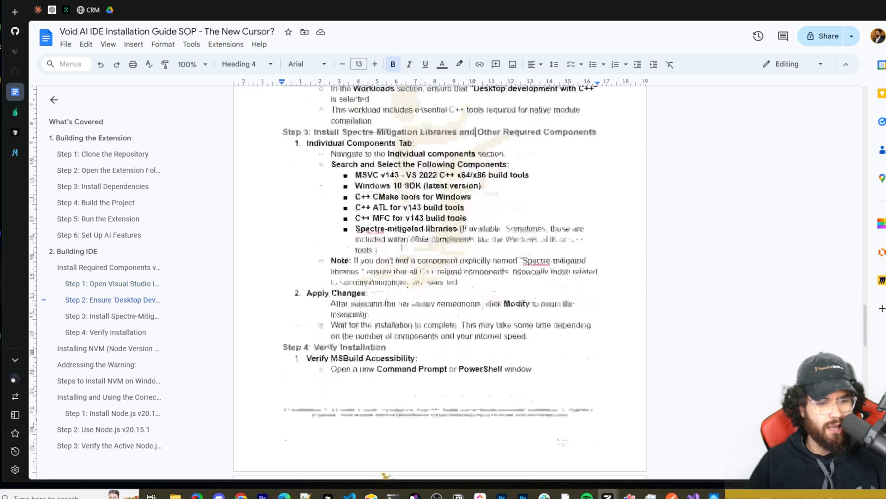
scroll("down", 3)
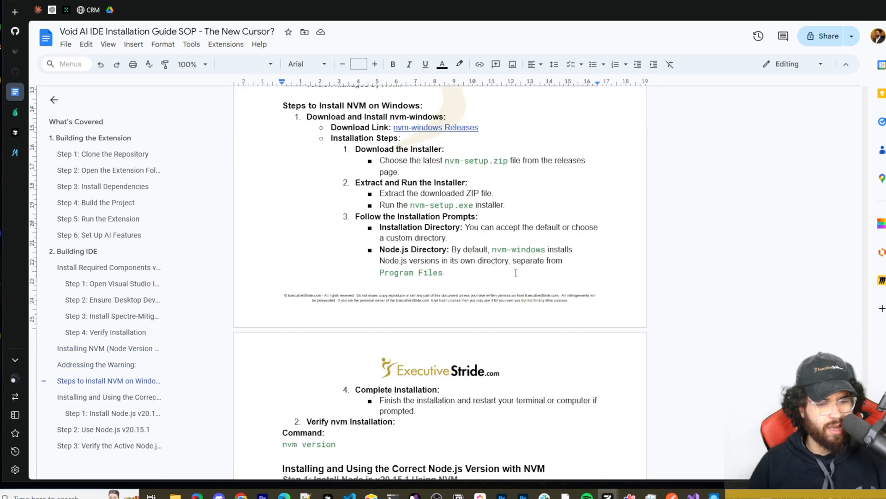
scroll("down", 3)
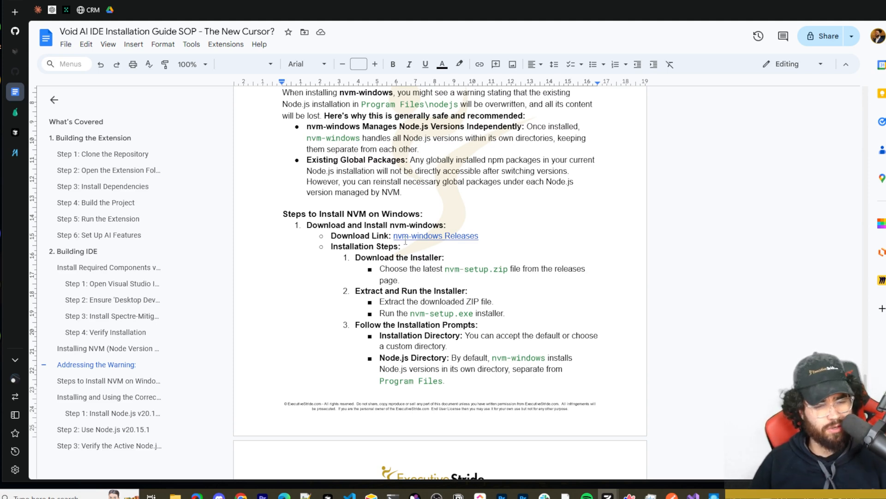
mouse_move(426, 271)
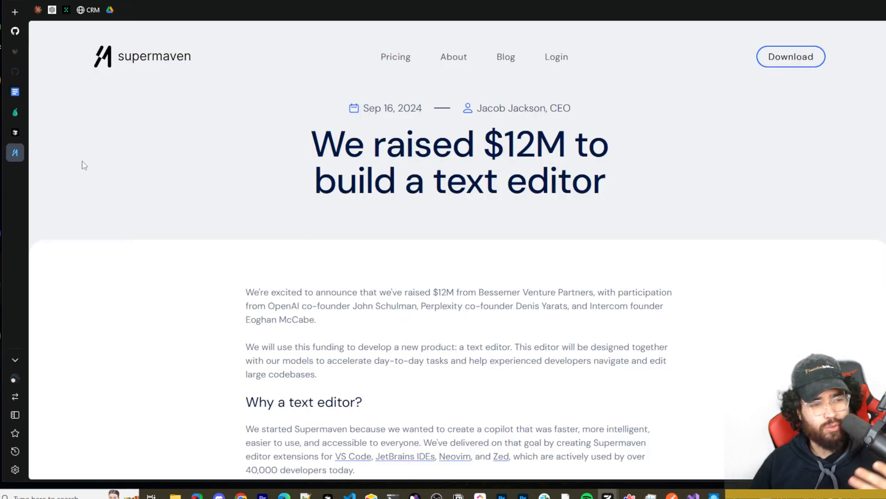
mouse_move(235, 269)
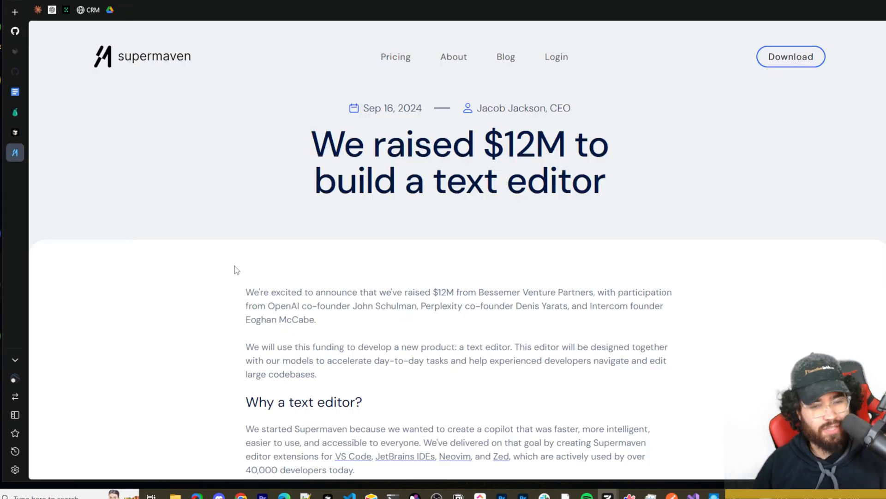
mouse_move(384, 252)
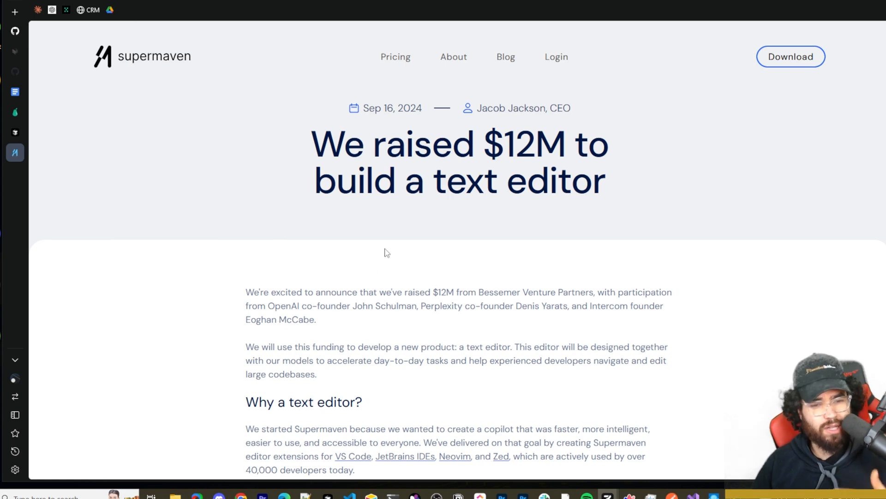
mouse_move(399, 261)
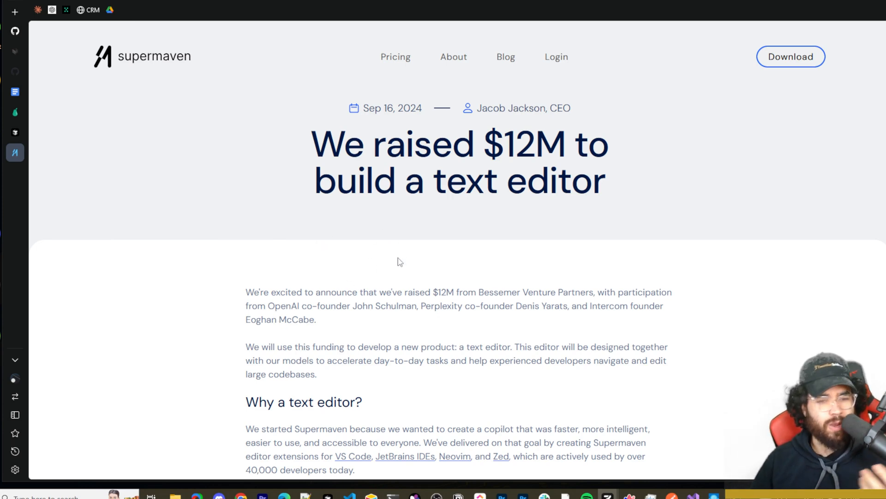